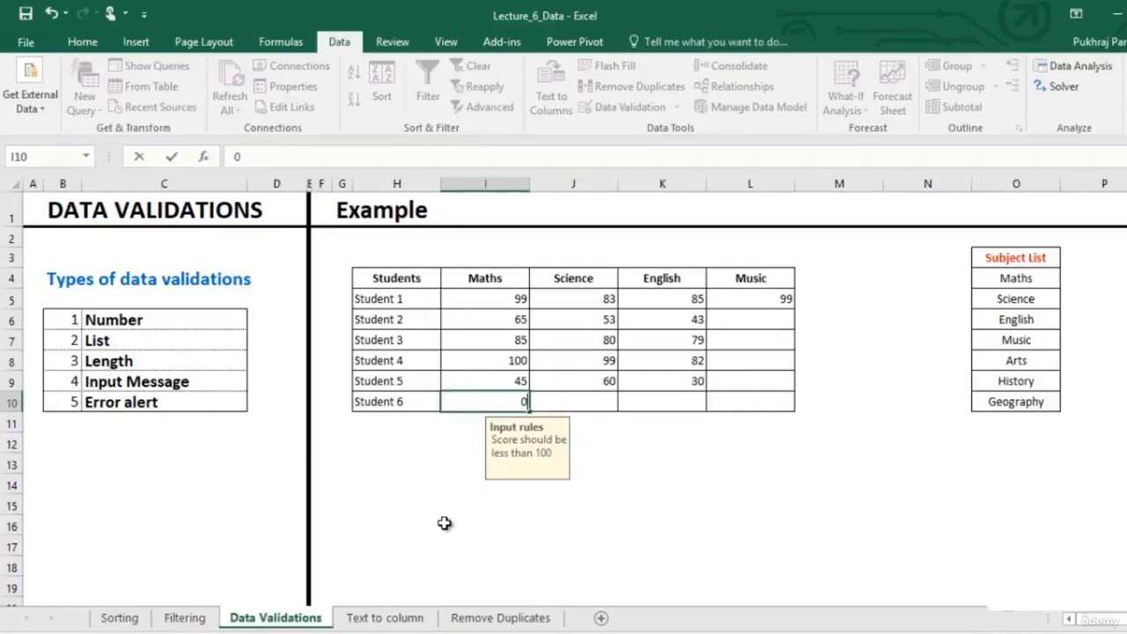
Step: Bring up the Text to column sheet with the Students score table
{"action": "left_click", "coordinate": [384, 617]}
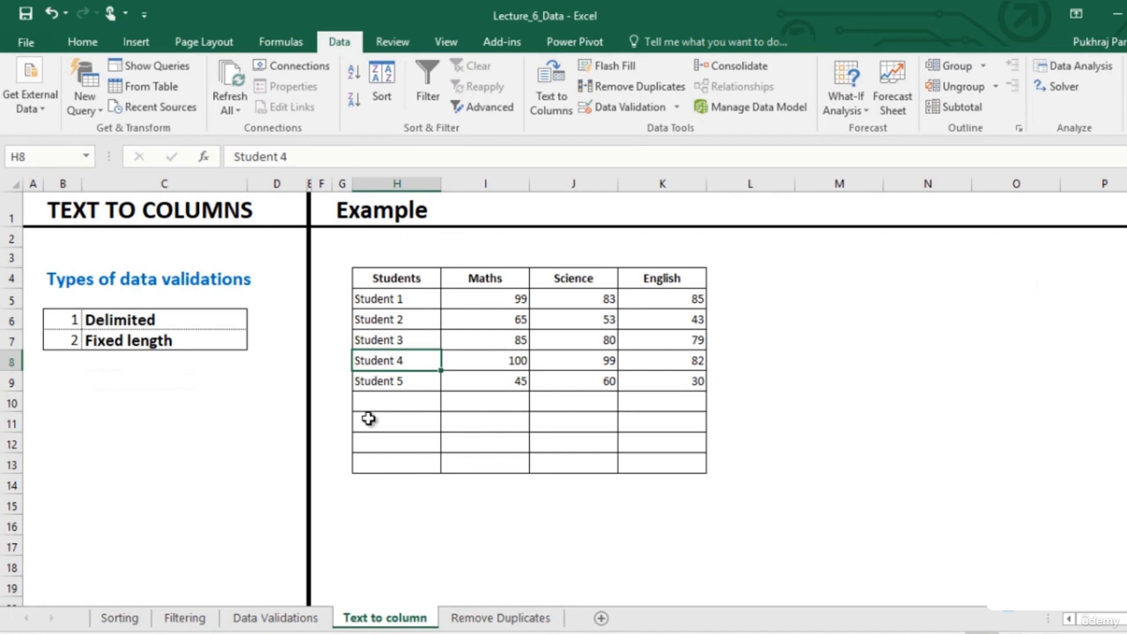
{"action": "mouse_move", "coordinate": [388, 424]}
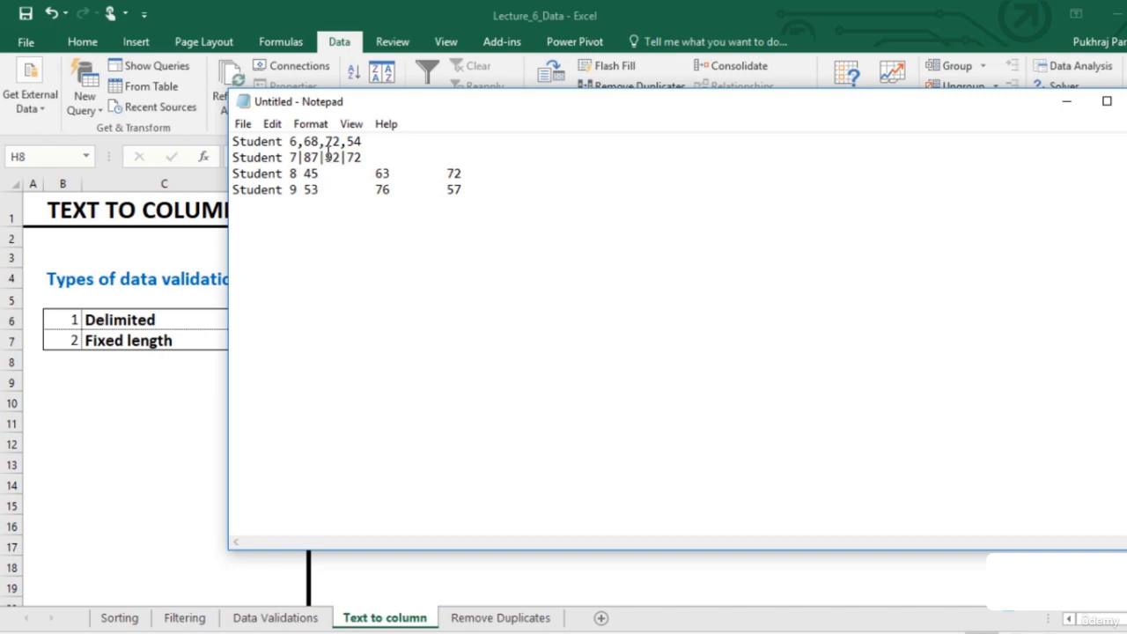
{"action": "mouse_move", "coordinate": [343, 185]}
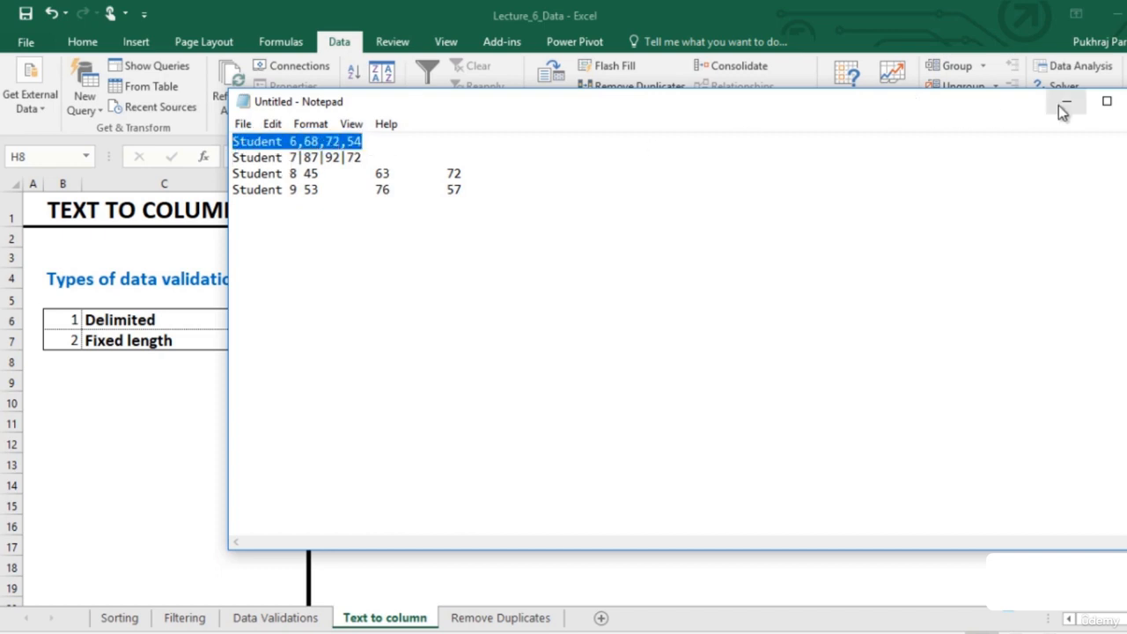
Step: Minimize Notepad so the Excel score table is visible again
{"action": "left_click", "coordinate": [1062, 101]}
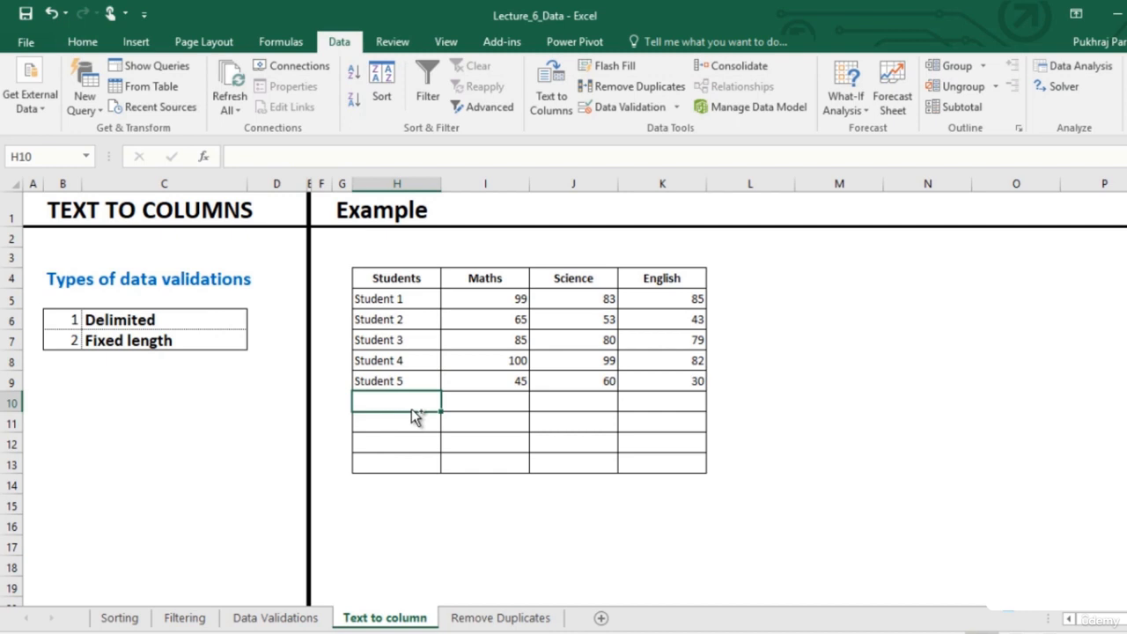
Step: Enter 'Student 6,68,72,54' into cell H10 below Student 5
{"action": "type", "text": "Student 6,68,72,54"}
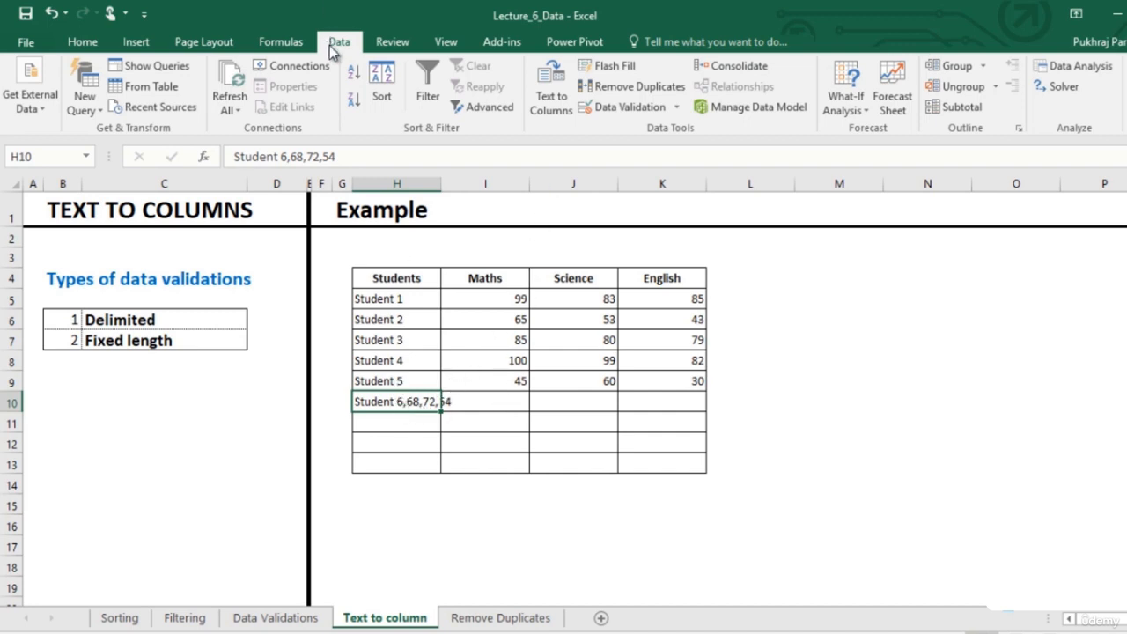
{"action": "mouse_move", "coordinate": [550, 88]}
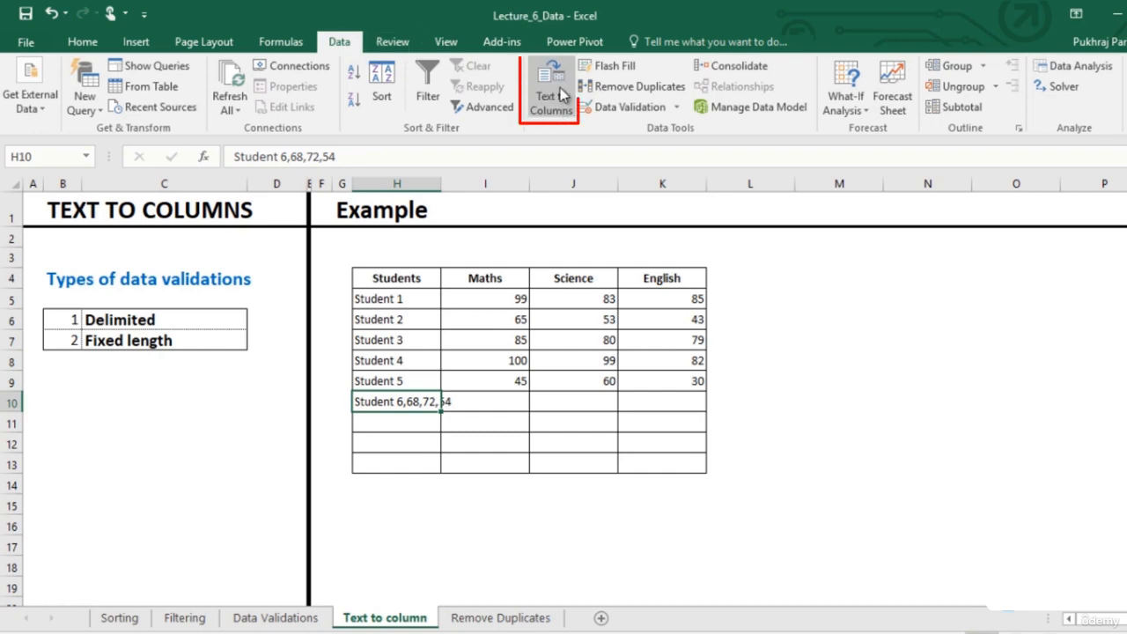
Step: Split H10 at commas into Student 6, 68, 72 and 54, replacing existing cells
{"action": "left_click", "coordinate": [548, 88]}
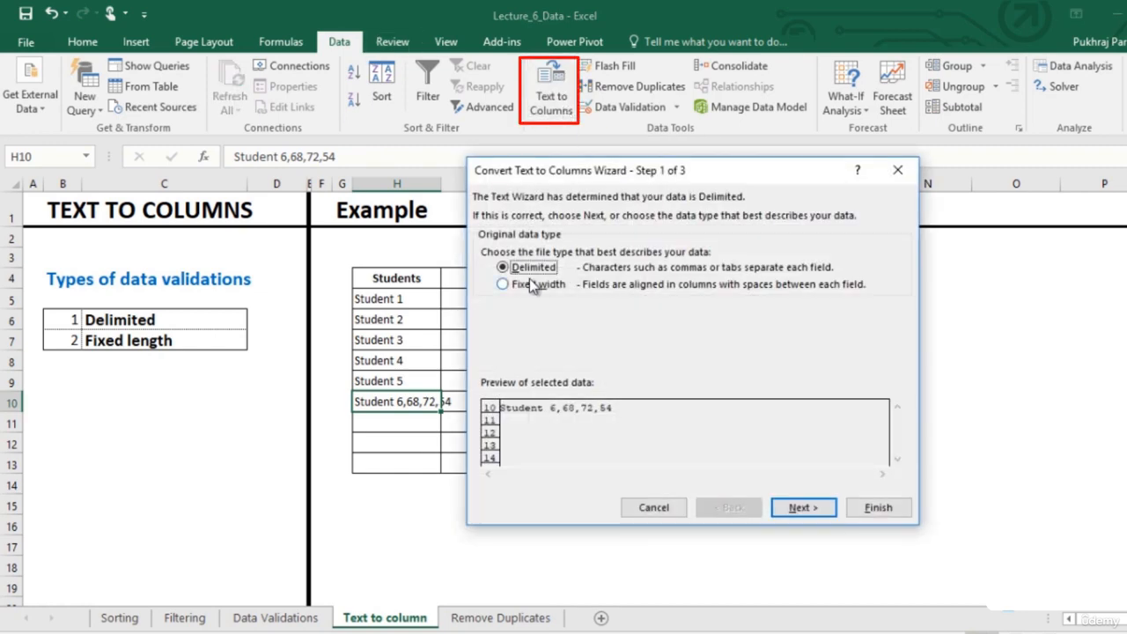
{"action": "mouse_move", "coordinate": [588, 304]}
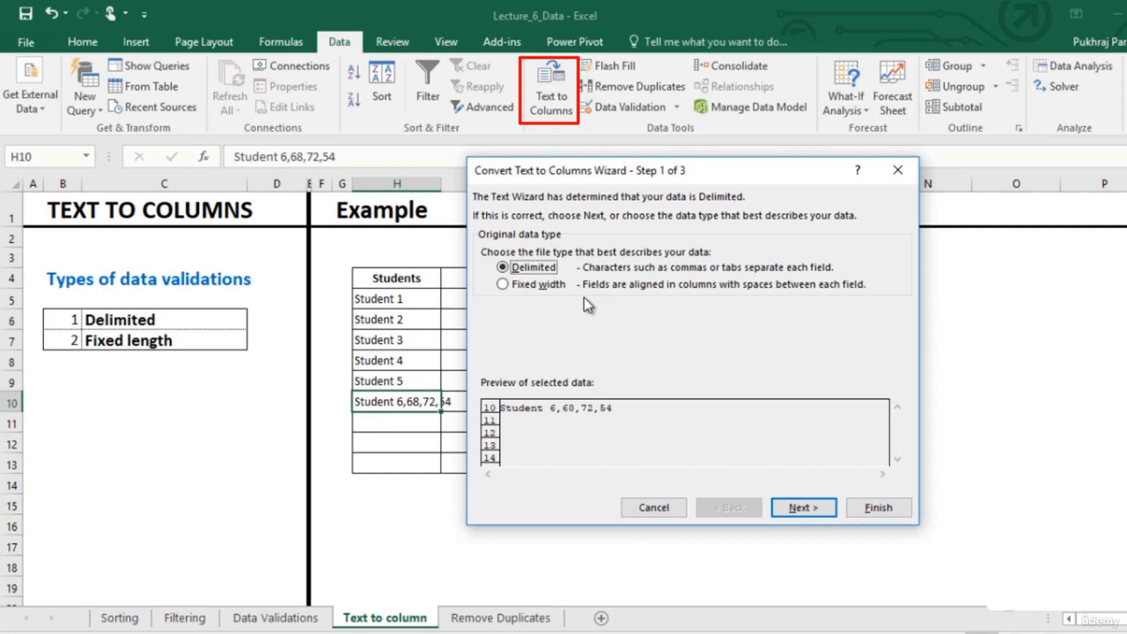
{"action": "mouse_move", "coordinate": [616, 324]}
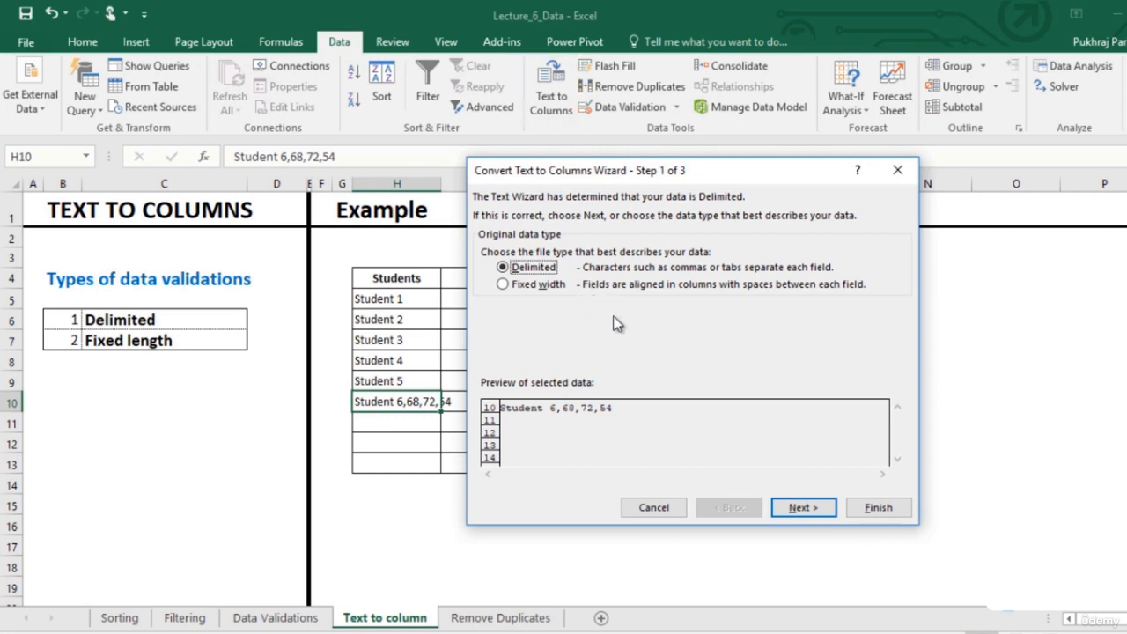
{"action": "mouse_move", "coordinate": [627, 344]}
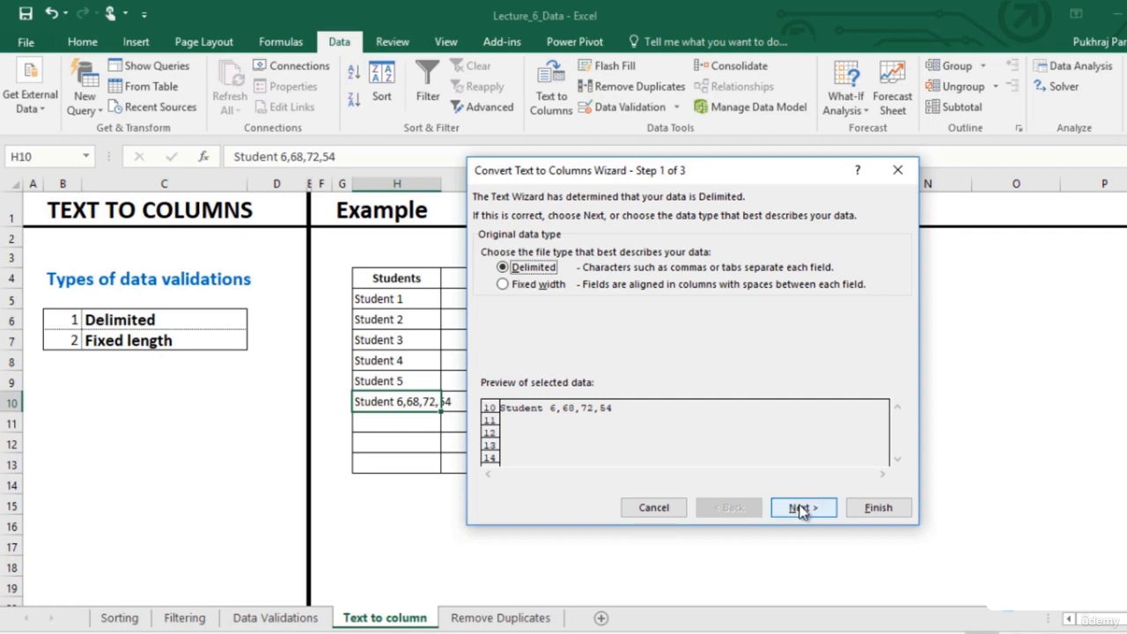
{"action": "left_click", "coordinate": [802, 507]}
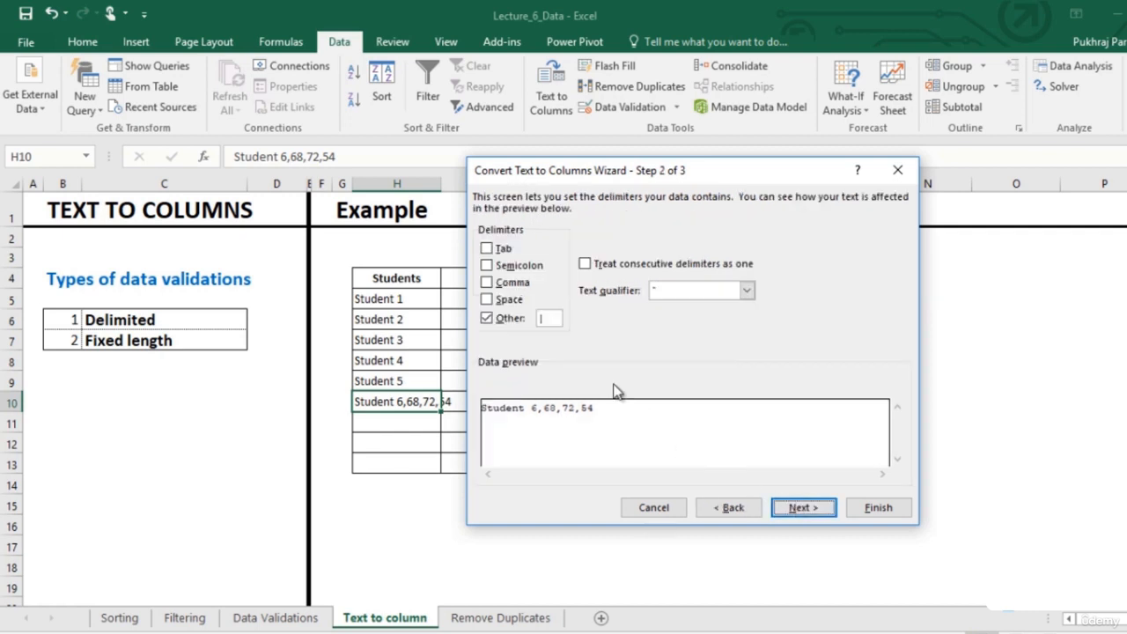
{"action": "mouse_move", "coordinate": [487, 281]}
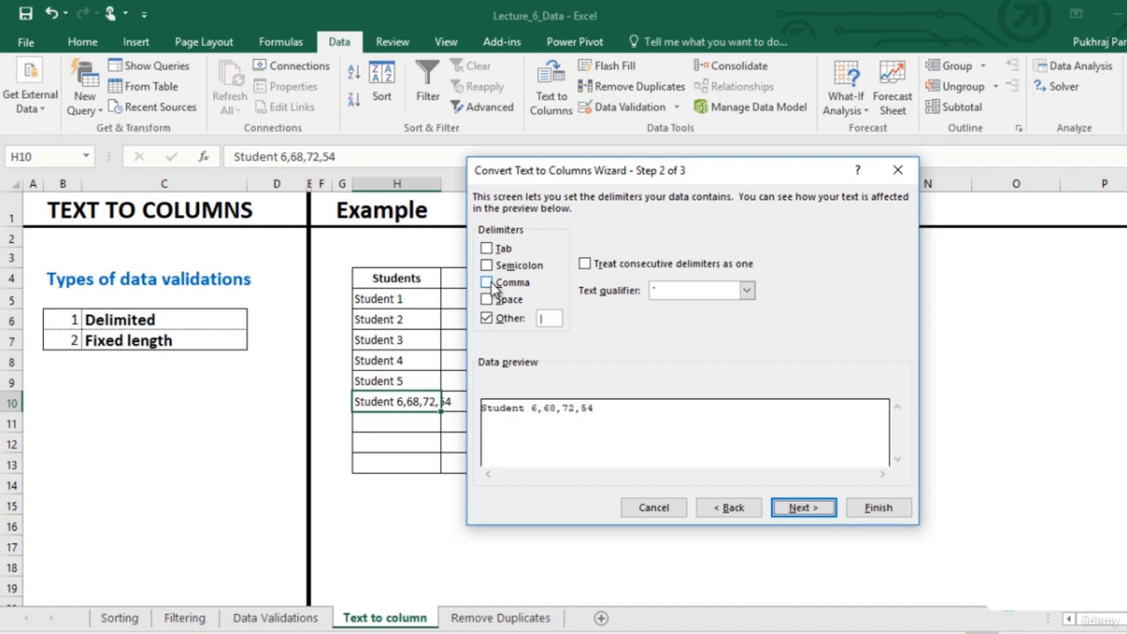
{"action": "left_click", "coordinate": [487, 281]}
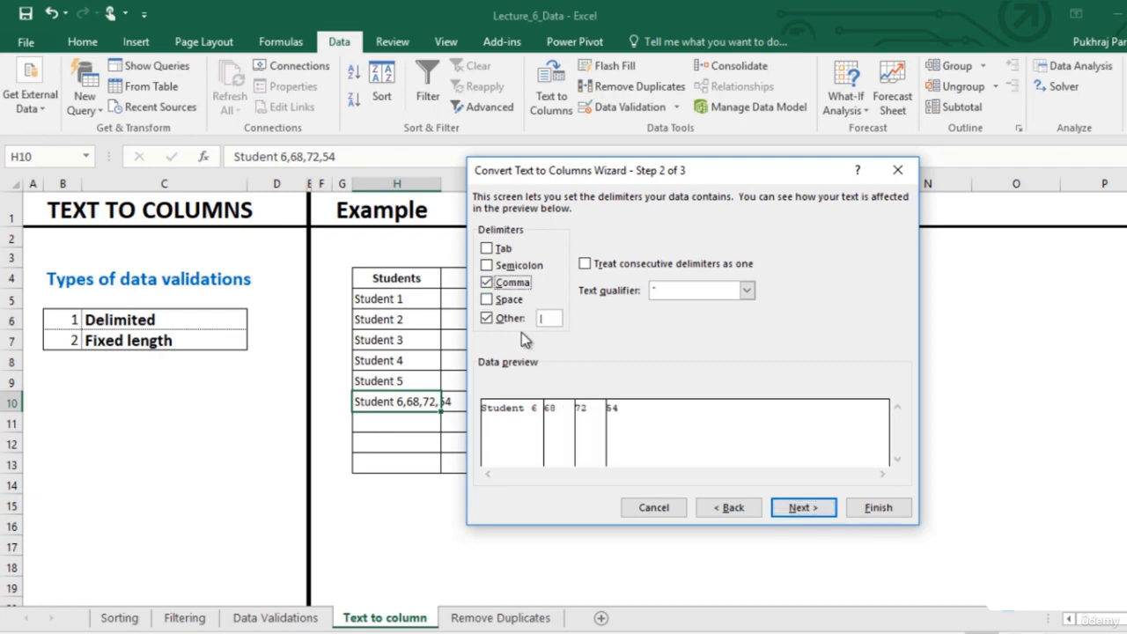
{"action": "mouse_move", "coordinate": [599, 436]}
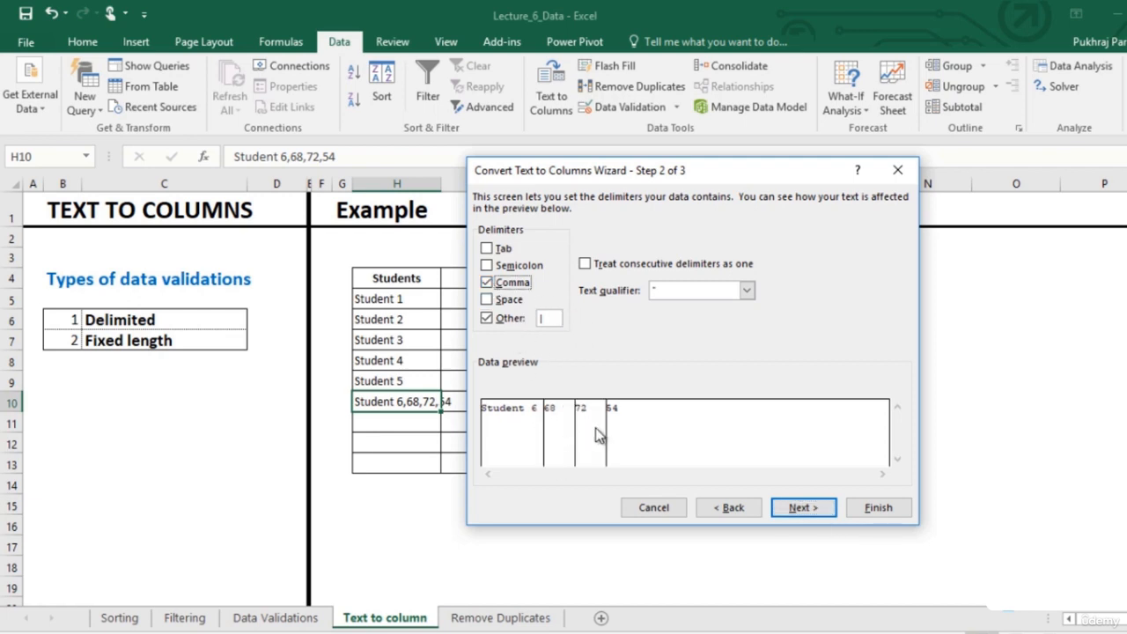
{"action": "mouse_move", "coordinate": [590, 436]}
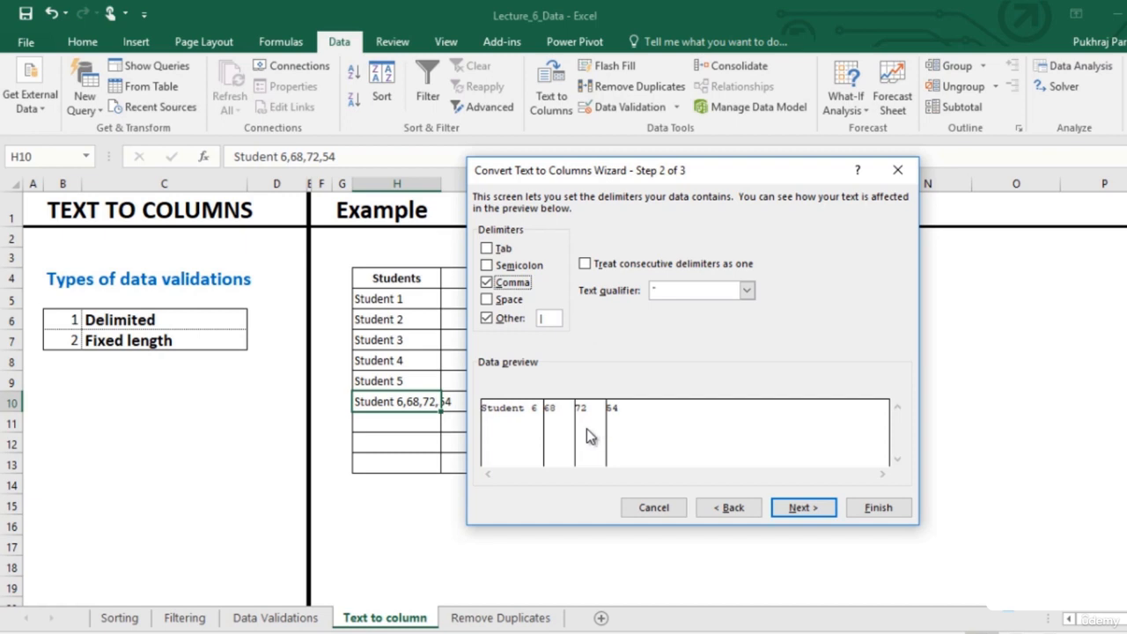
{"action": "mouse_move", "coordinate": [620, 437]}
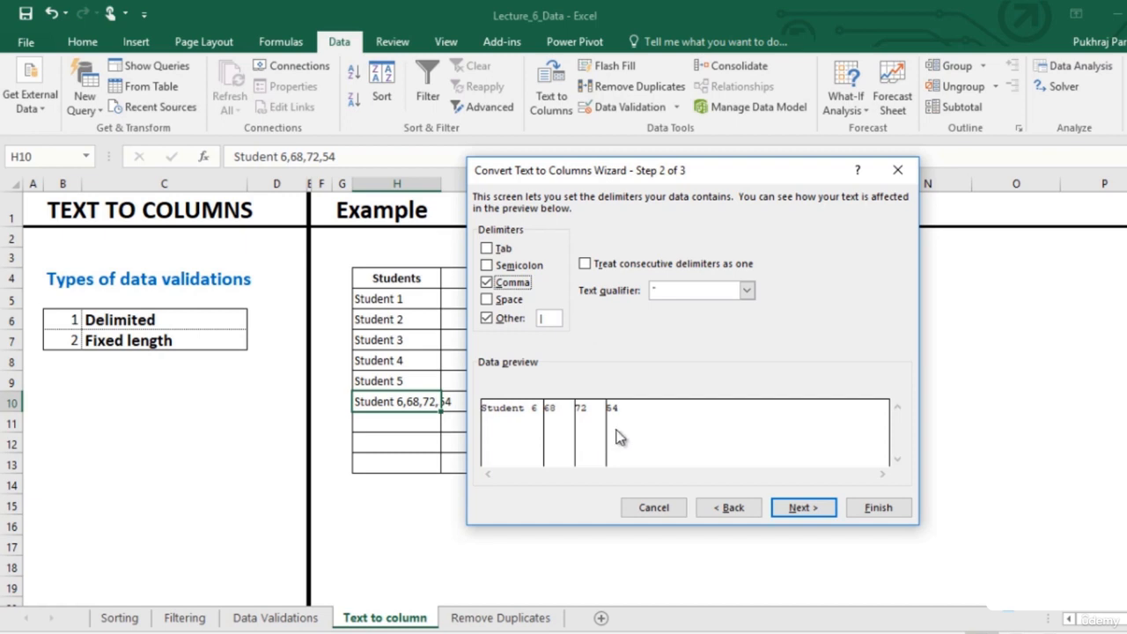
{"action": "mouse_move", "coordinate": [796, 476]}
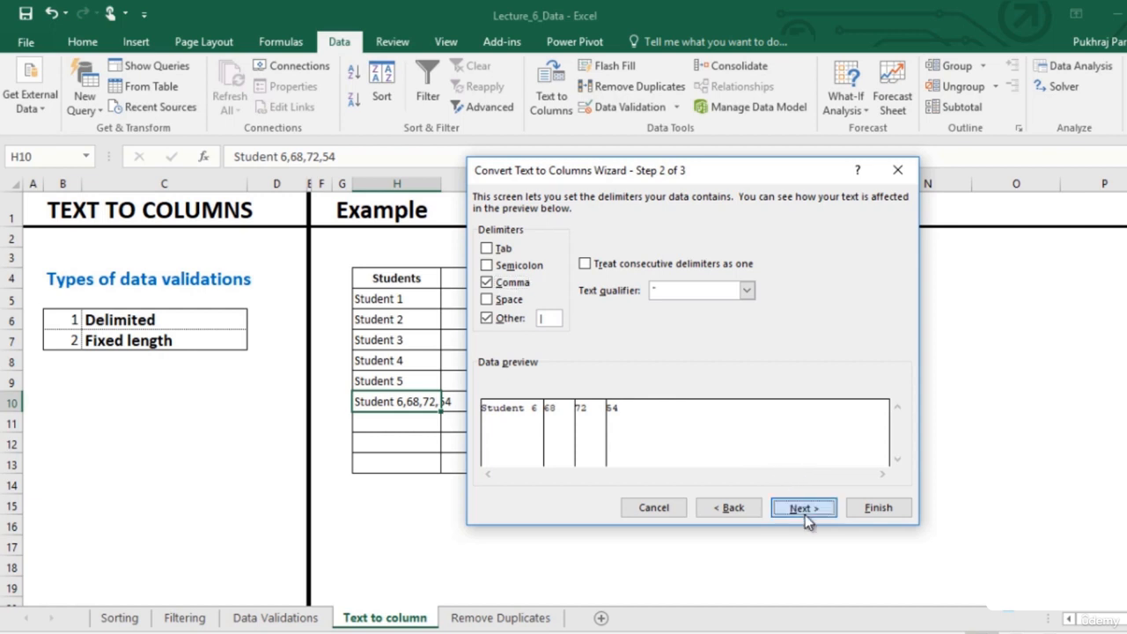
{"action": "left_click", "coordinate": [802, 507]}
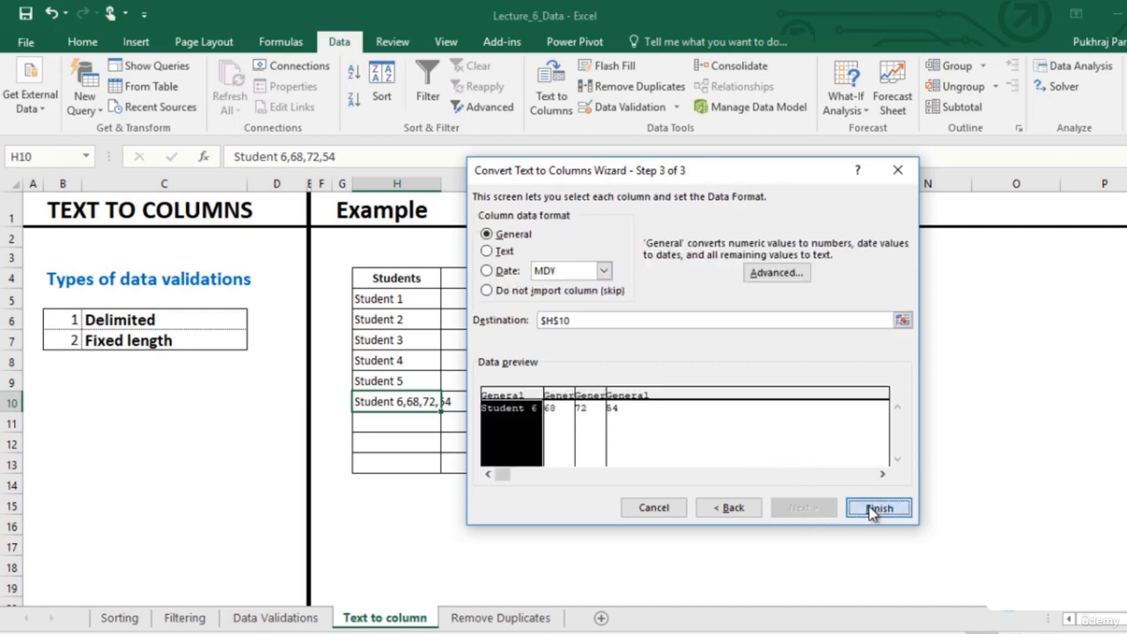
{"action": "left_click", "coordinate": [878, 507]}
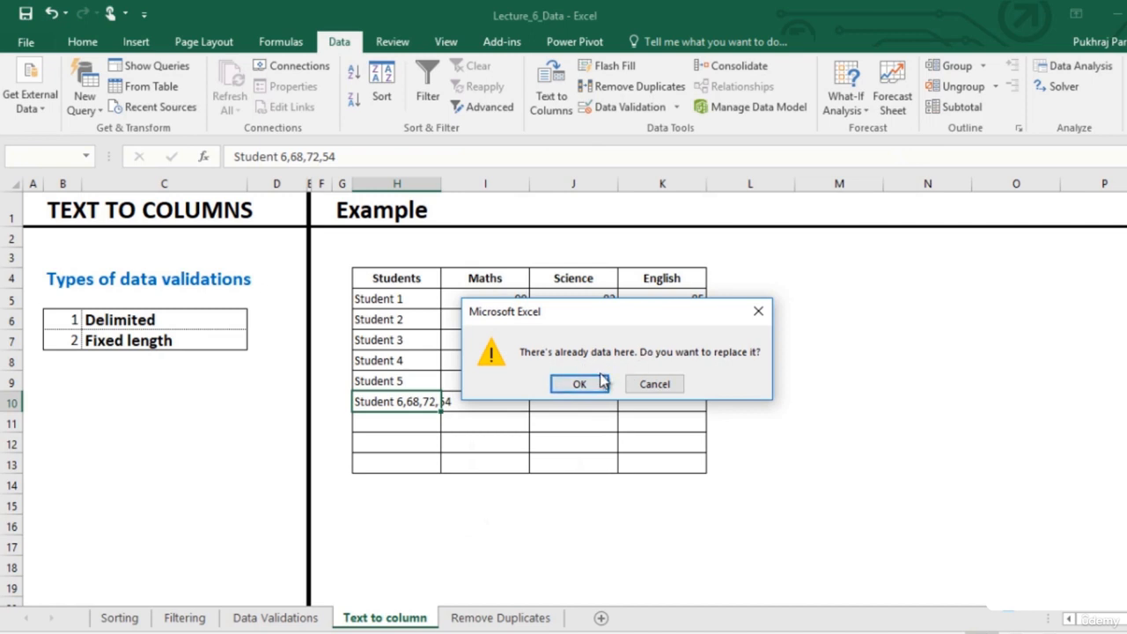
{"action": "left_click", "coordinate": [578, 383]}
{"action": "type", "text": "Student 7*87*92*72"}
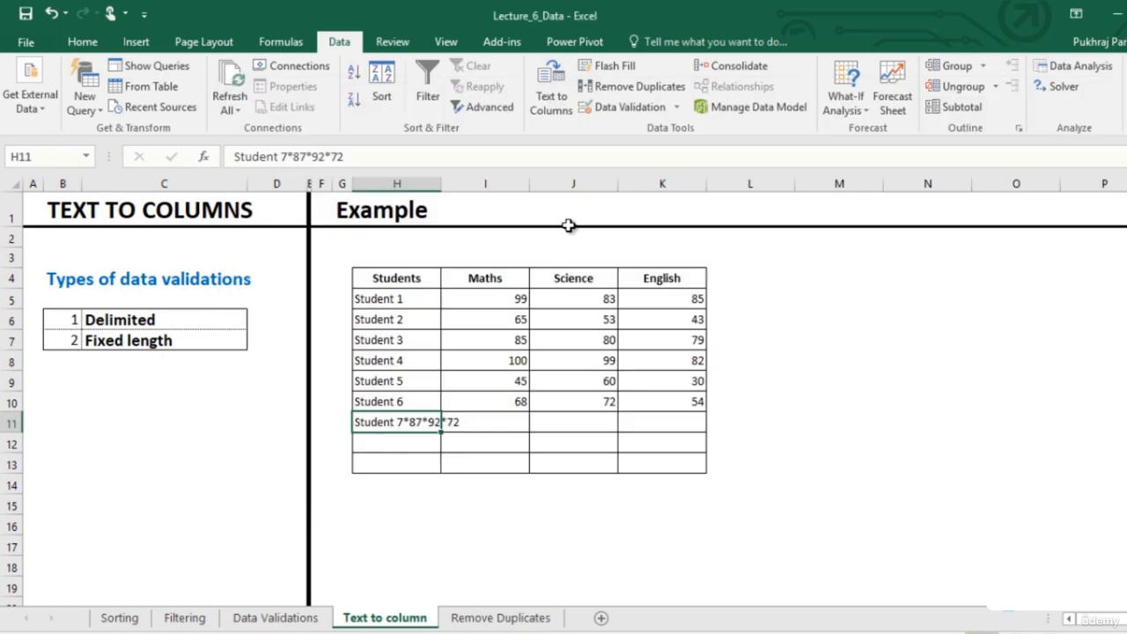
{"action": "mouse_move", "coordinate": [569, 212]}
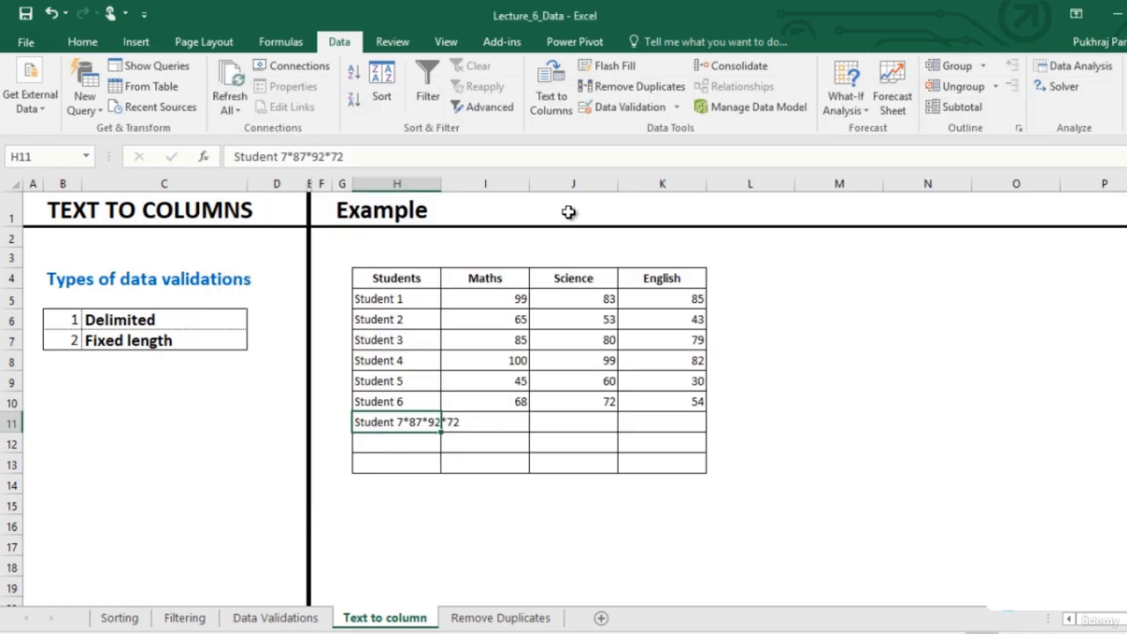
{"action": "mouse_move", "coordinate": [624, 163]}
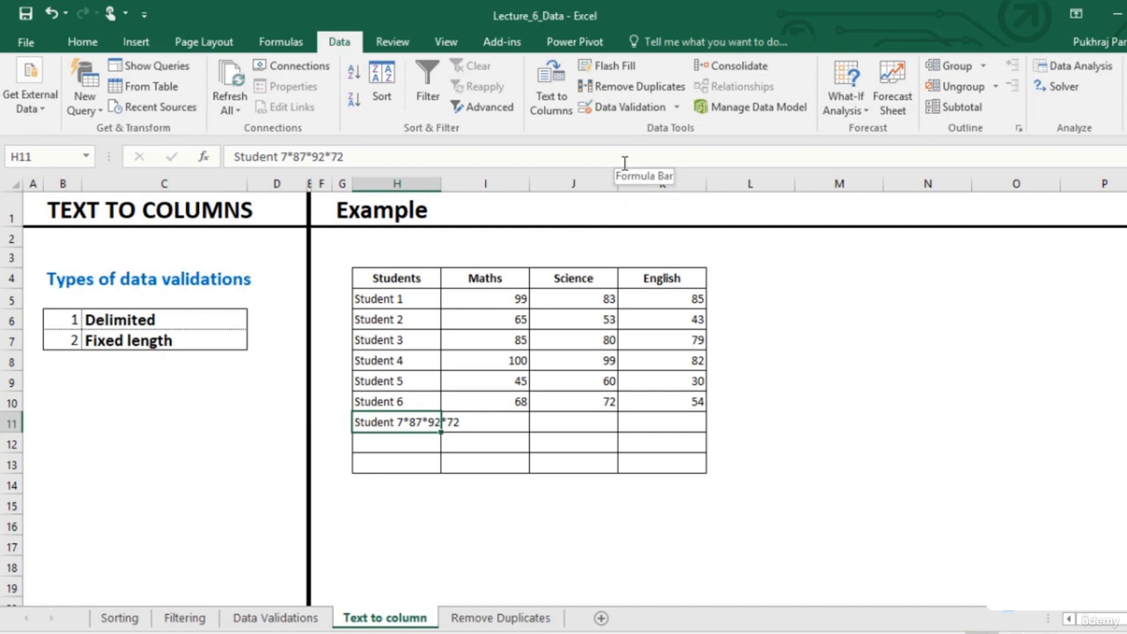
{"action": "mouse_move", "coordinate": [623, 124]}
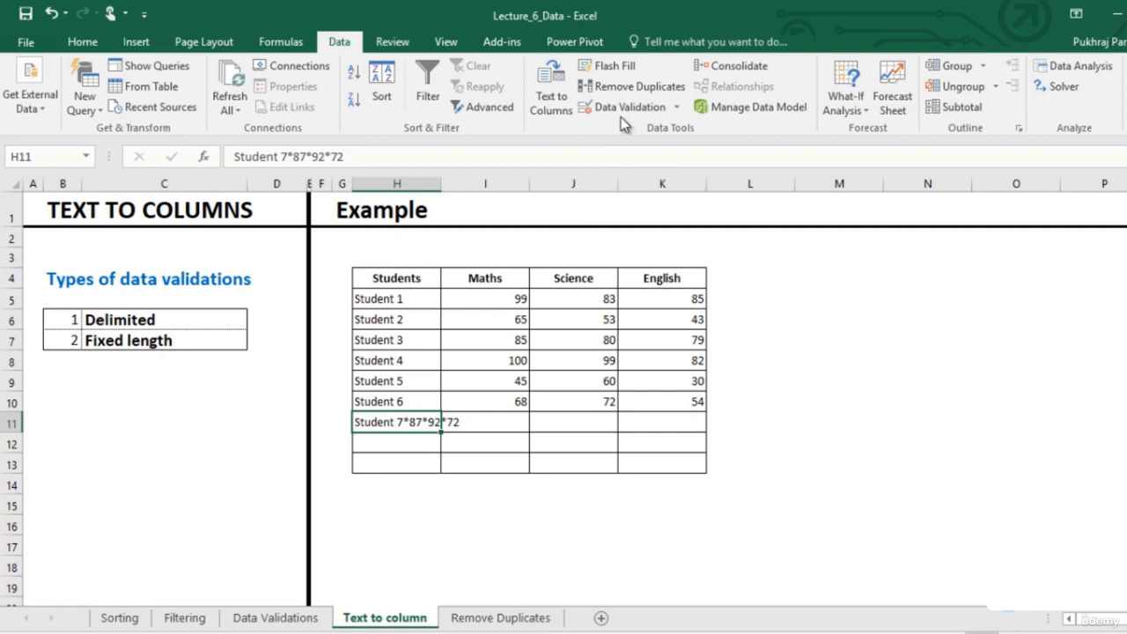
Step: Split the Student 7 line at asterisks into 87, 92 and 72, replacing existing cells
{"action": "left_click", "coordinate": [550, 83]}
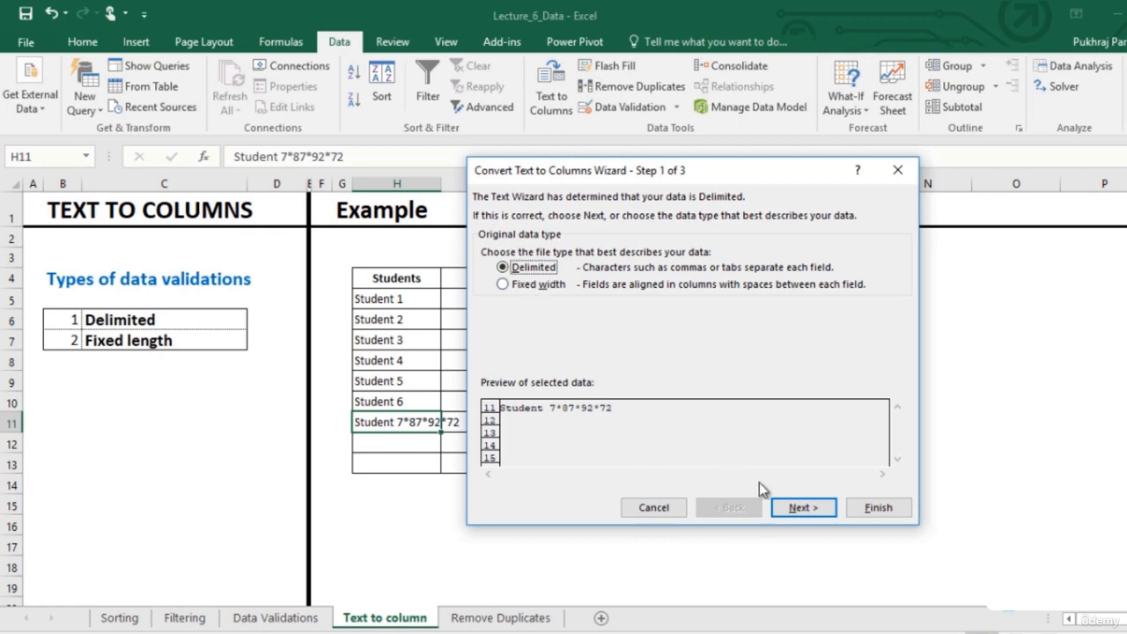
{"action": "left_click", "coordinate": [801, 507]}
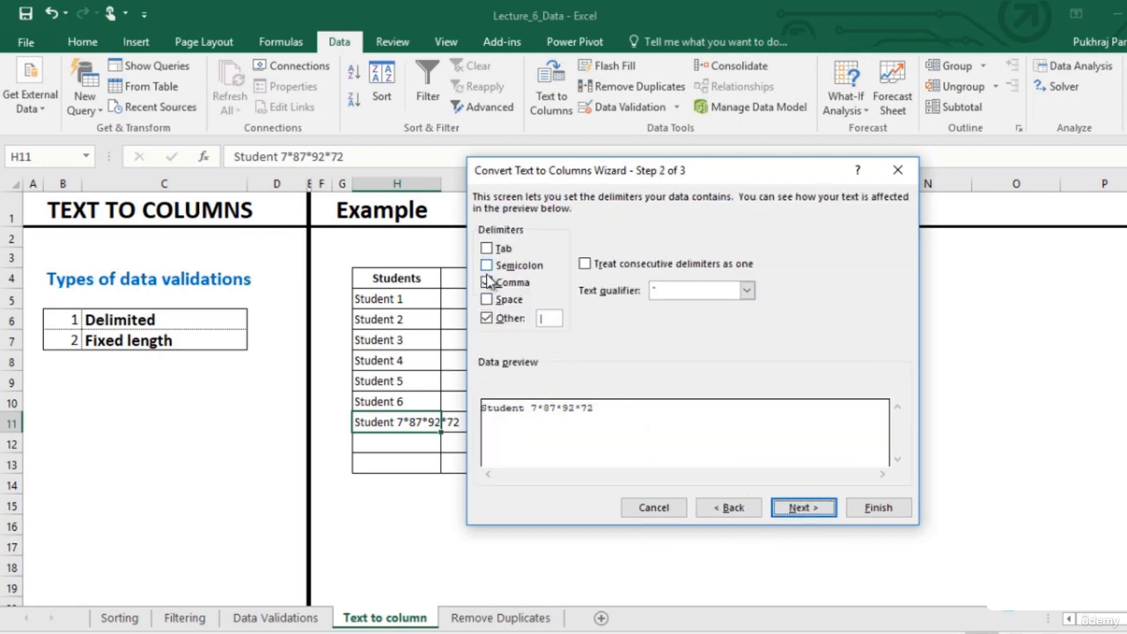
{"action": "left_click", "coordinate": [487, 281]}
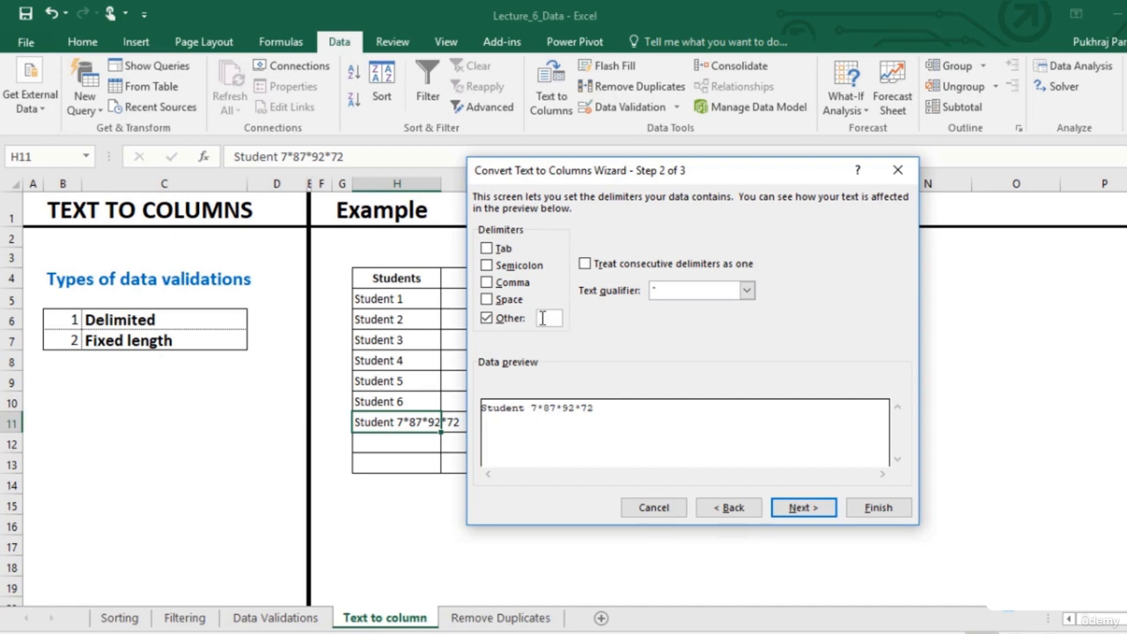
{"action": "left_click", "coordinate": [801, 507]}
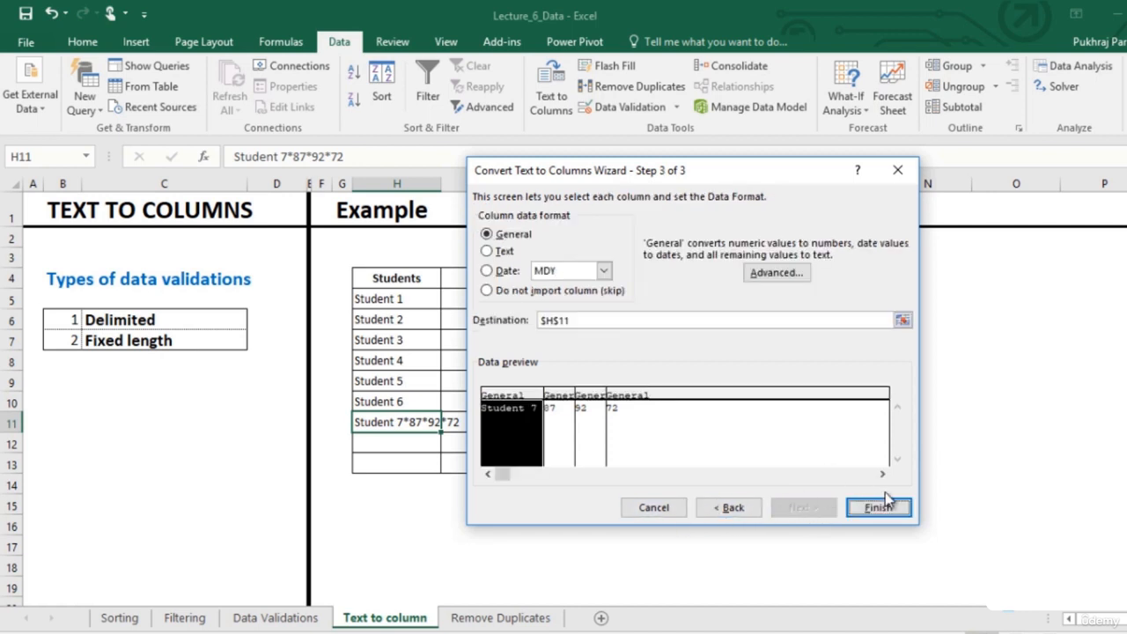
{"action": "left_click", "coordinate": [878, 507]}
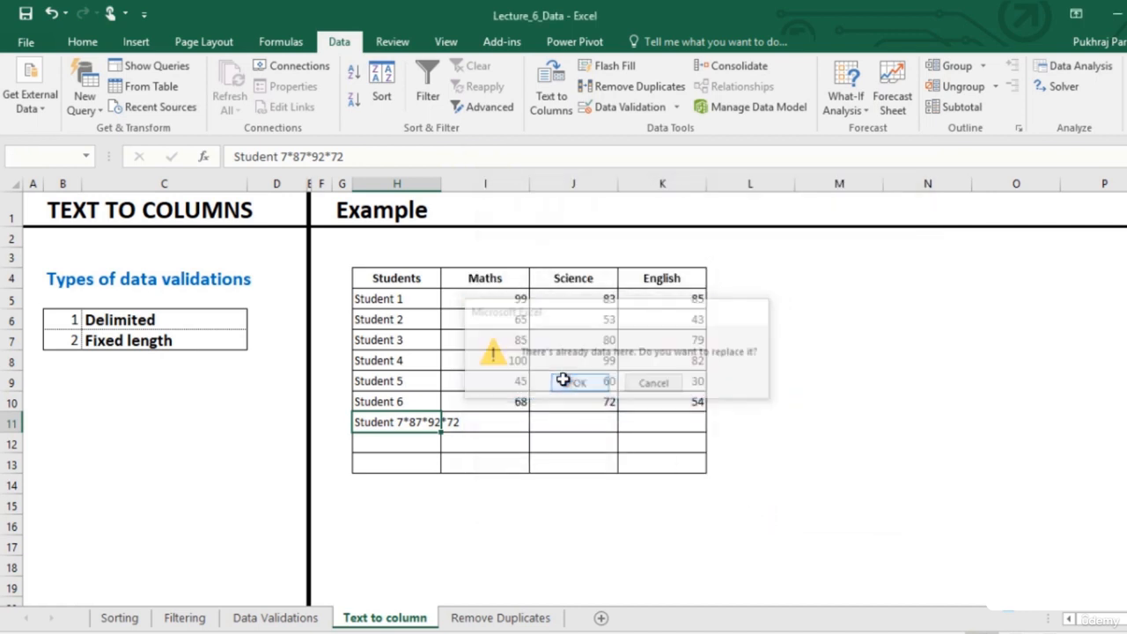
{"action": "left_click", "coordinate": [573, 382]}
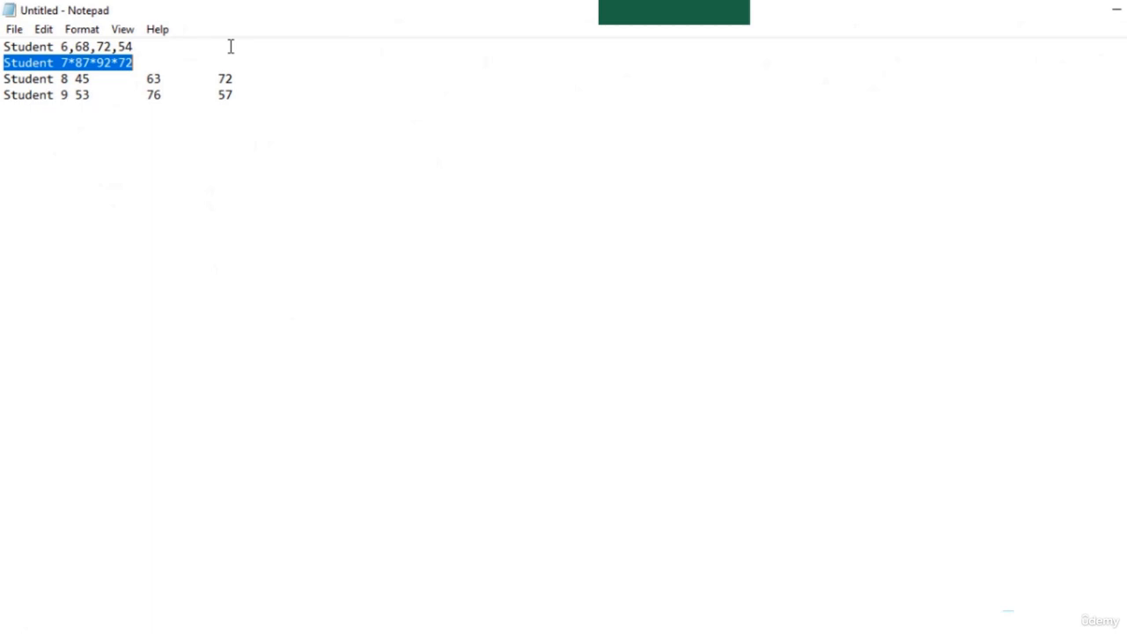
Step: Select the Student 8 and Student 9 score lines in Notepad for copying
{"action": "left_click", "coordinate": [64, 95]}
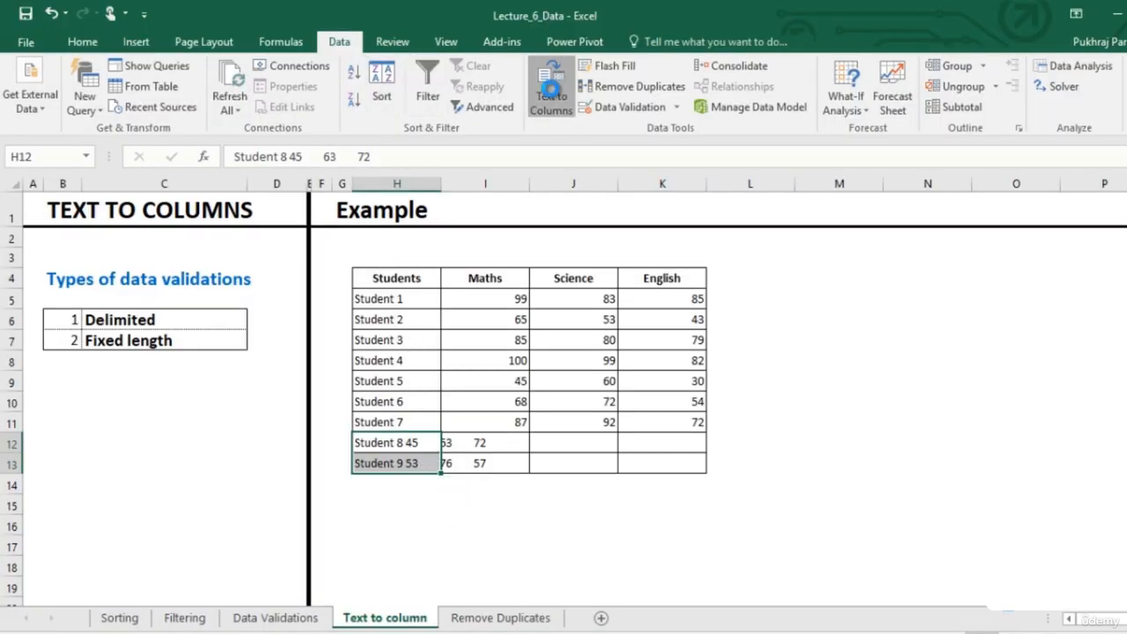
Step: Split H12:H13 by fixed width into name, Maths, Science and English columns
{"action": "left_click", "coordinate": [549, 87]}
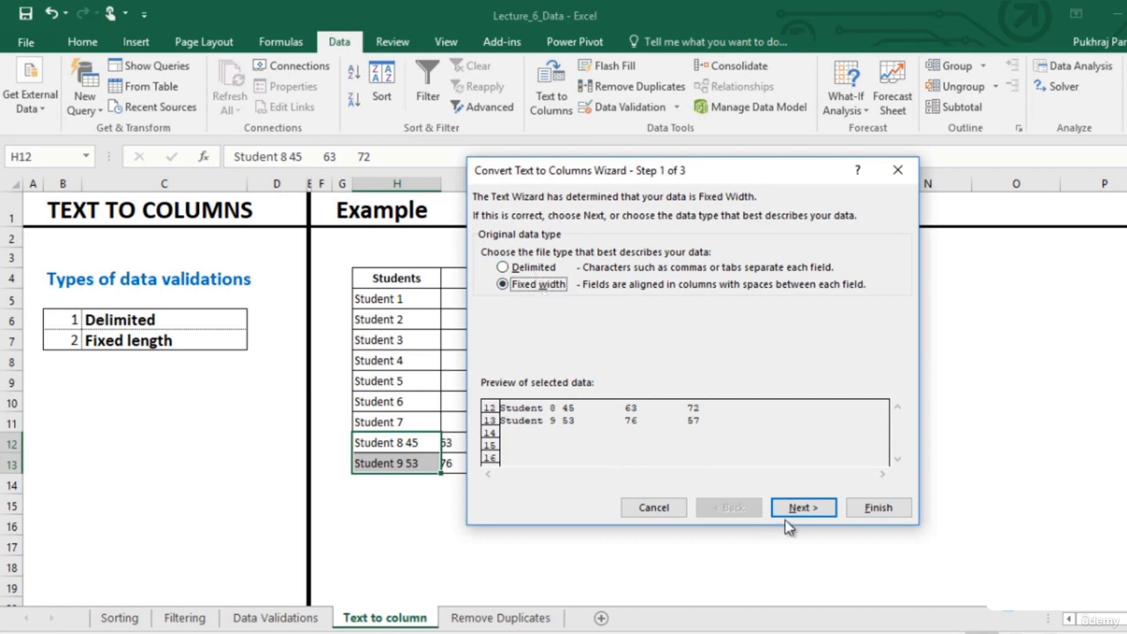
{"action": "left_click", "coordinate": [801, 507]}
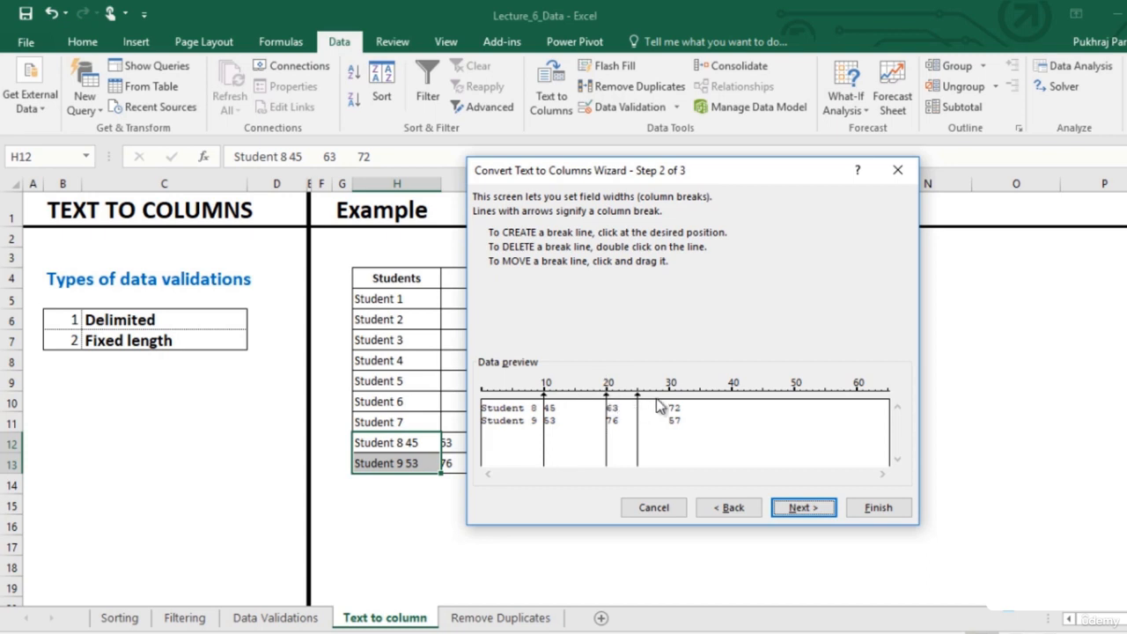
{"action": "mouse_move", "coordinate": [643, 397]}
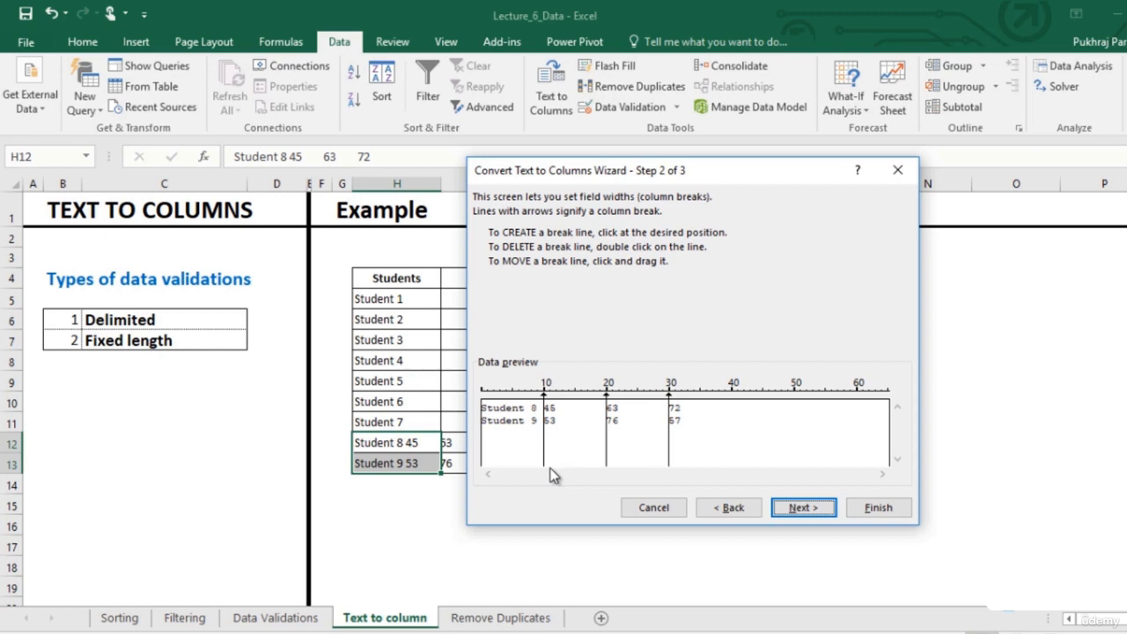
{"action": "mouse_move", "coordinate": [709, 463]}
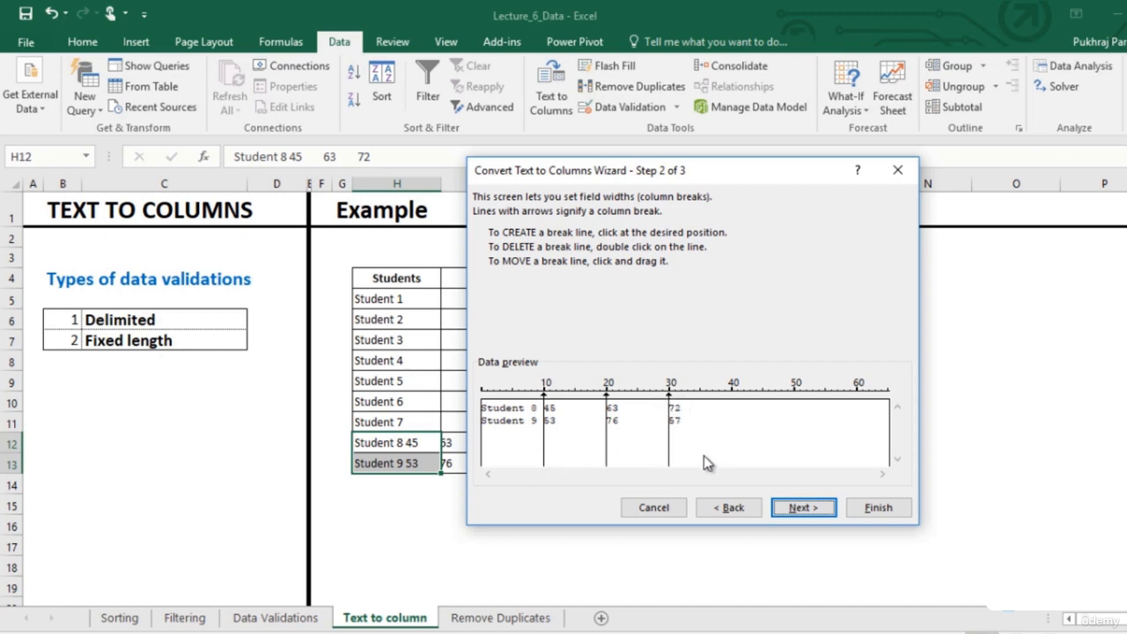
{"action": "left_click", "coordinate": [802, 507]}
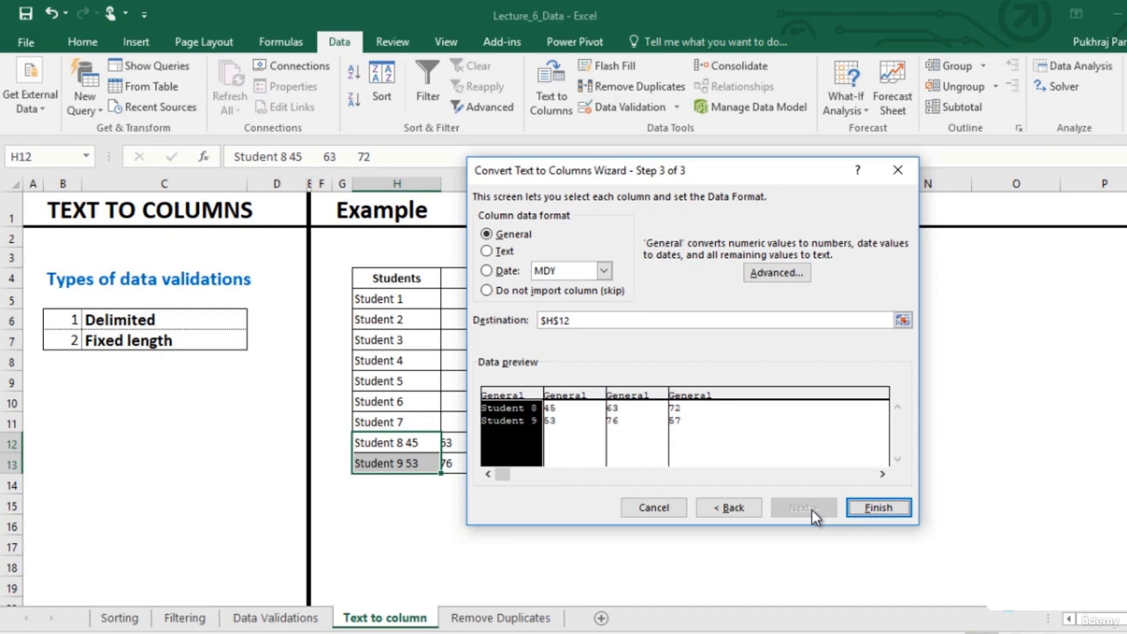
{"action": "left_click", "coordinate": [878, 506]}
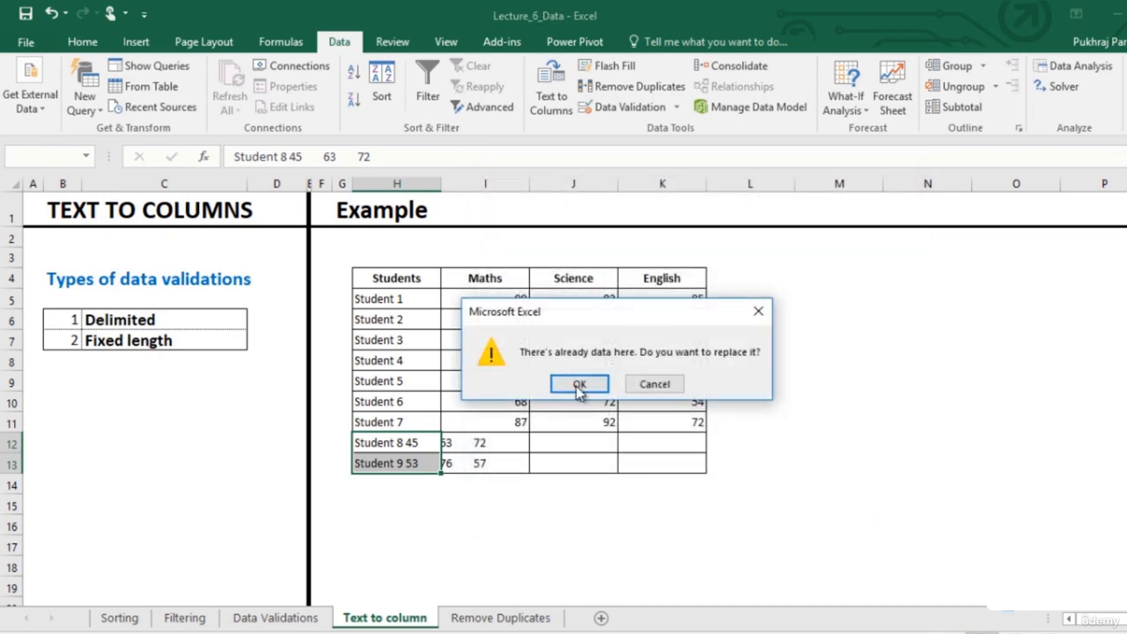
{"action": "left_click", "coordinate": [579, 383]}
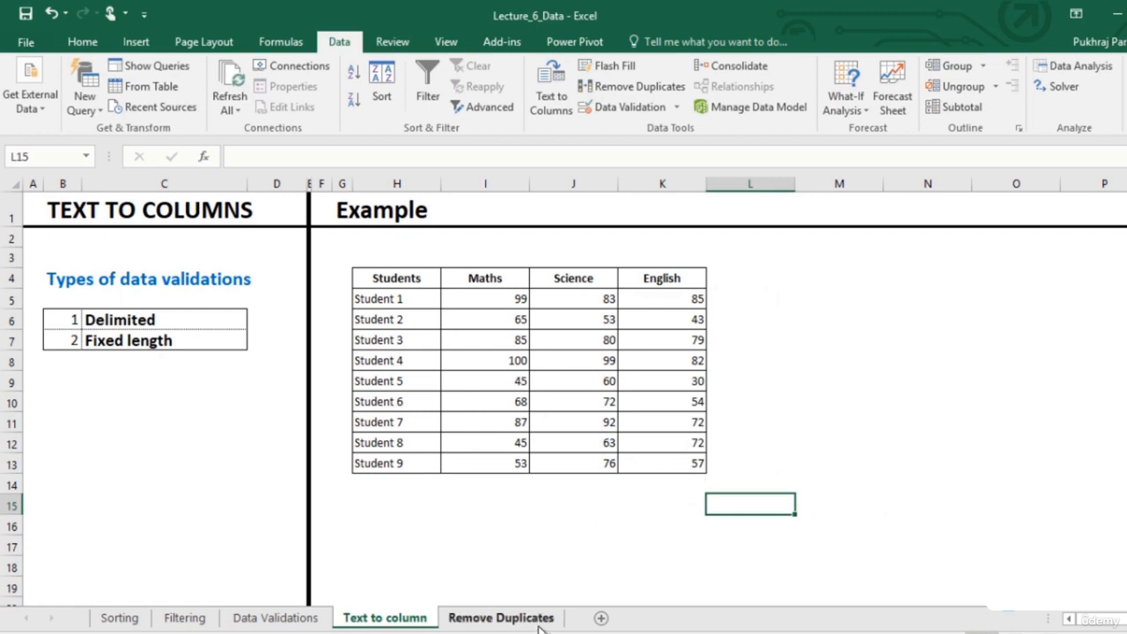
Step: Fill the repeated Student 2, 5 and 3 names in H10:H12 with yellow
{"action": "left_click", "coordinate": [500, 617]}
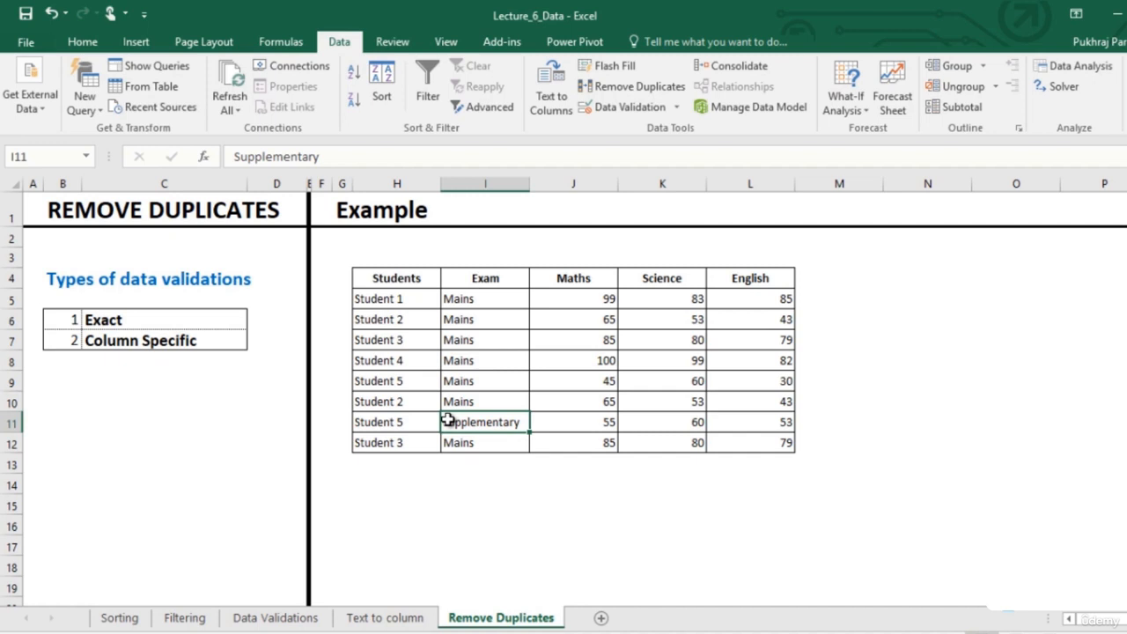
{"action": "left_click", "coordinate": [395, 401]}
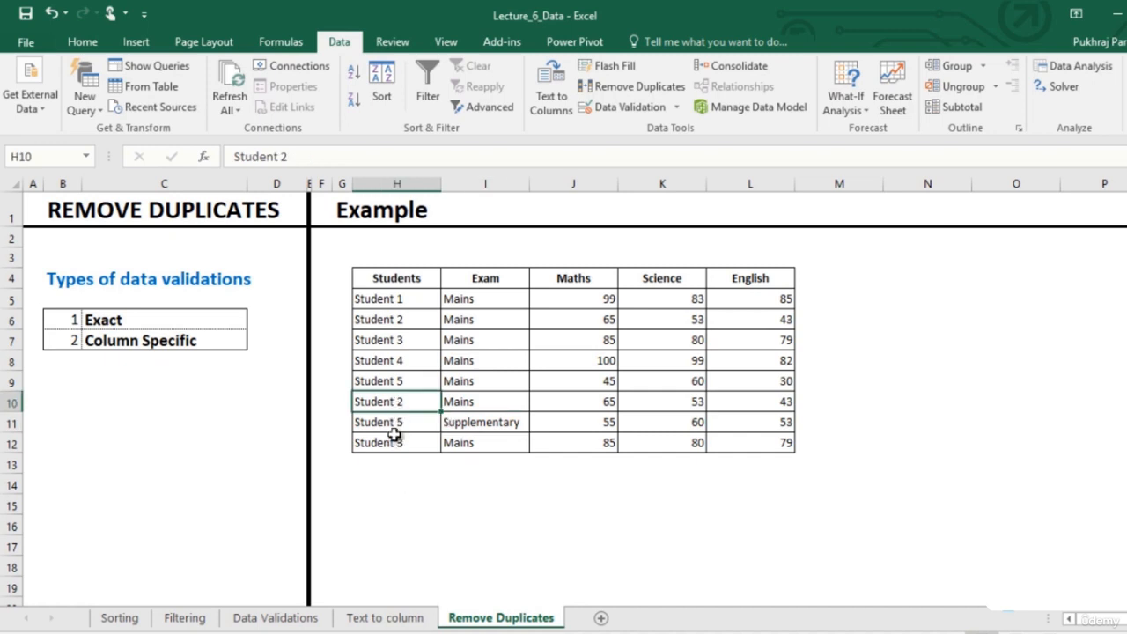
{"action": "left_click", "coordinate": [394, 421]}
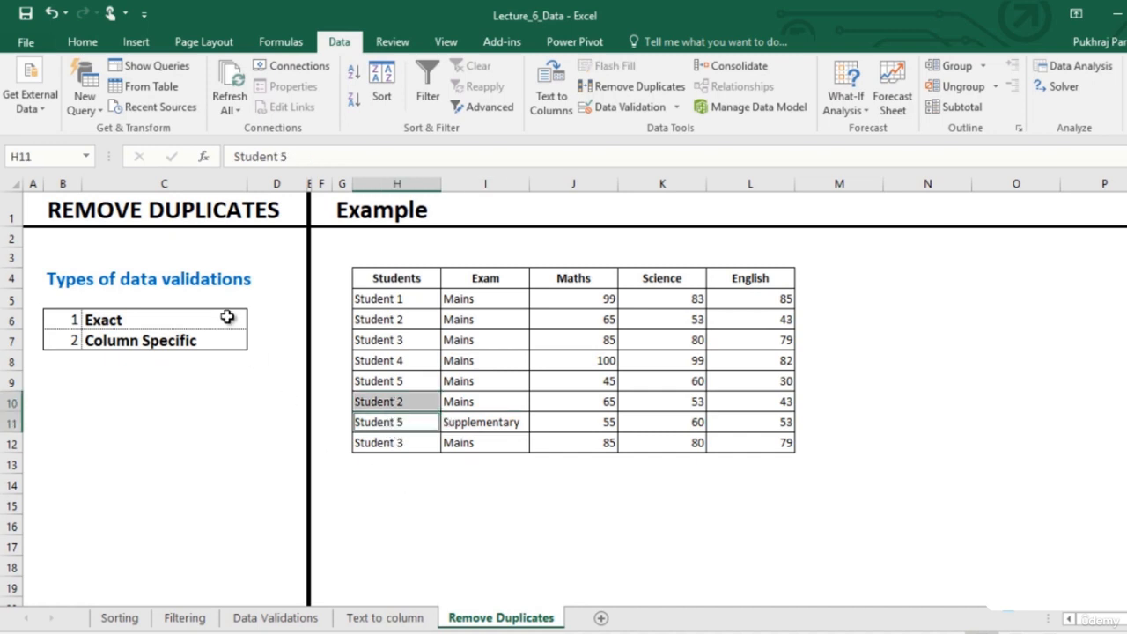
{"action": "left_click", "coordinate": [81, 41]}
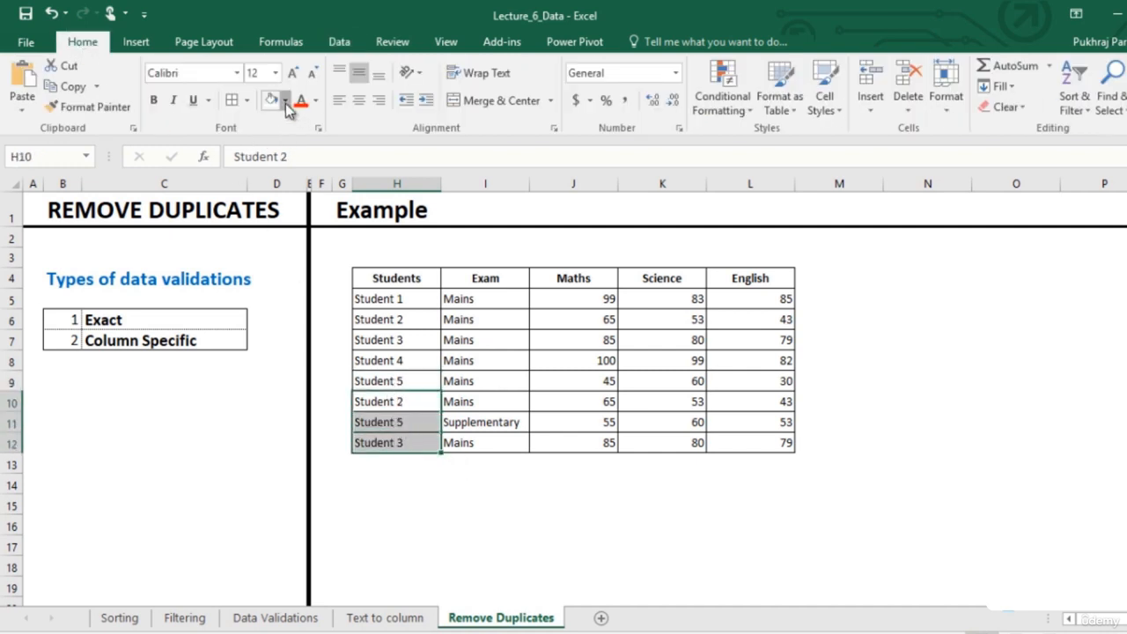
{"action": "left_click", "coordinate": [270, 100]}
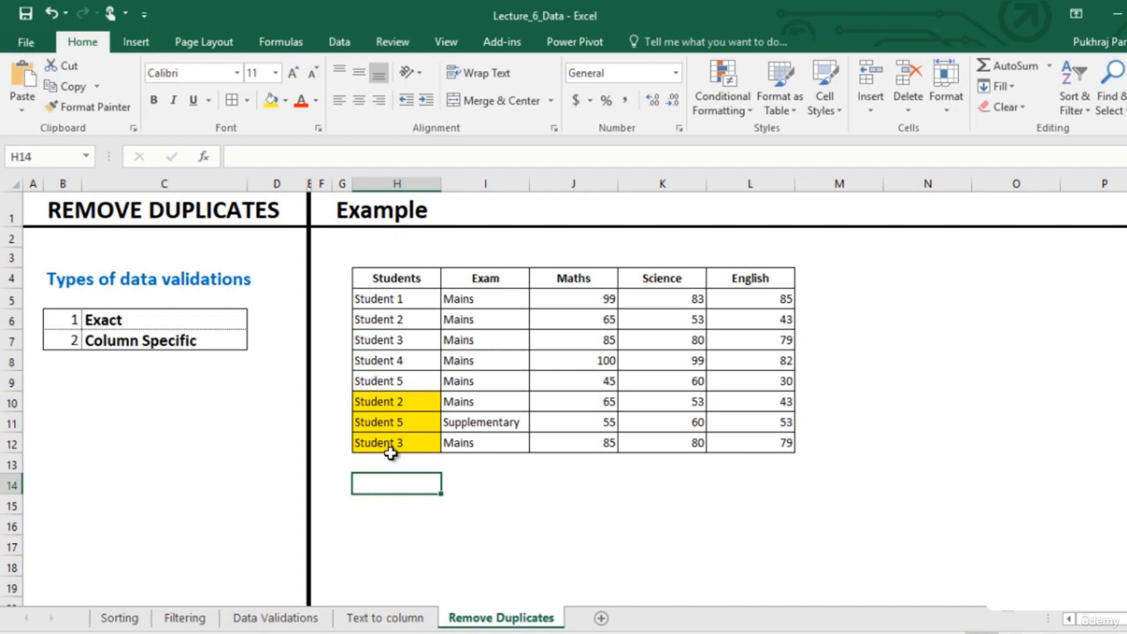
Step: Select the original and repeated Student 2 rows together for comparison
{"action": "left_click_drag", "start_coordinate": [394, 400], "coordinate": [483, 401]}
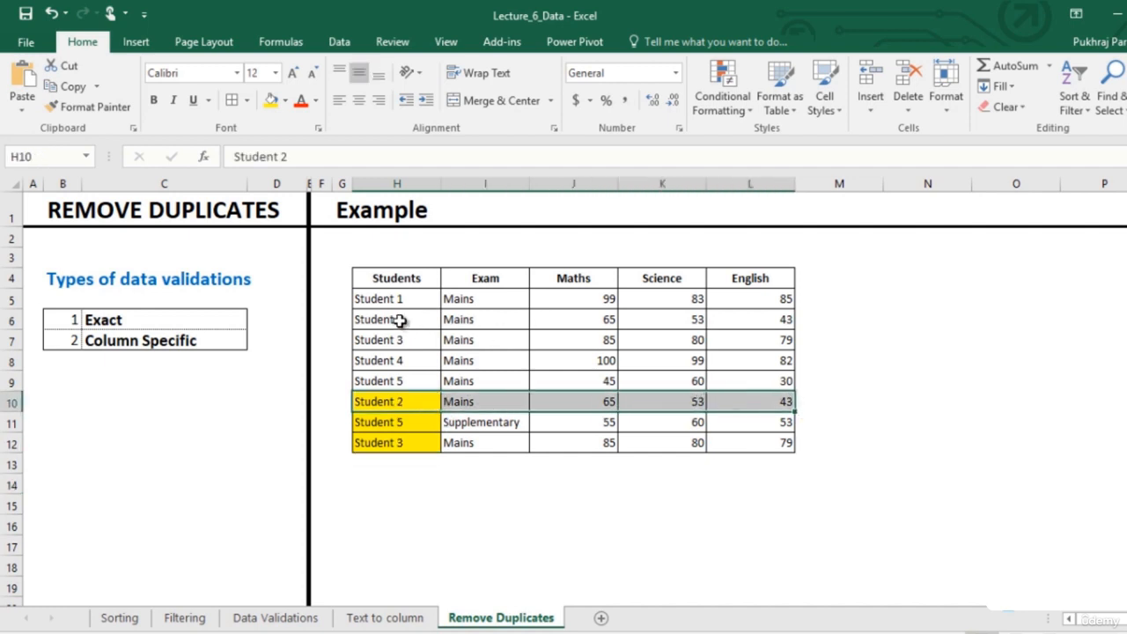
{"action": "left_click", "coordinate": [395, 318]}
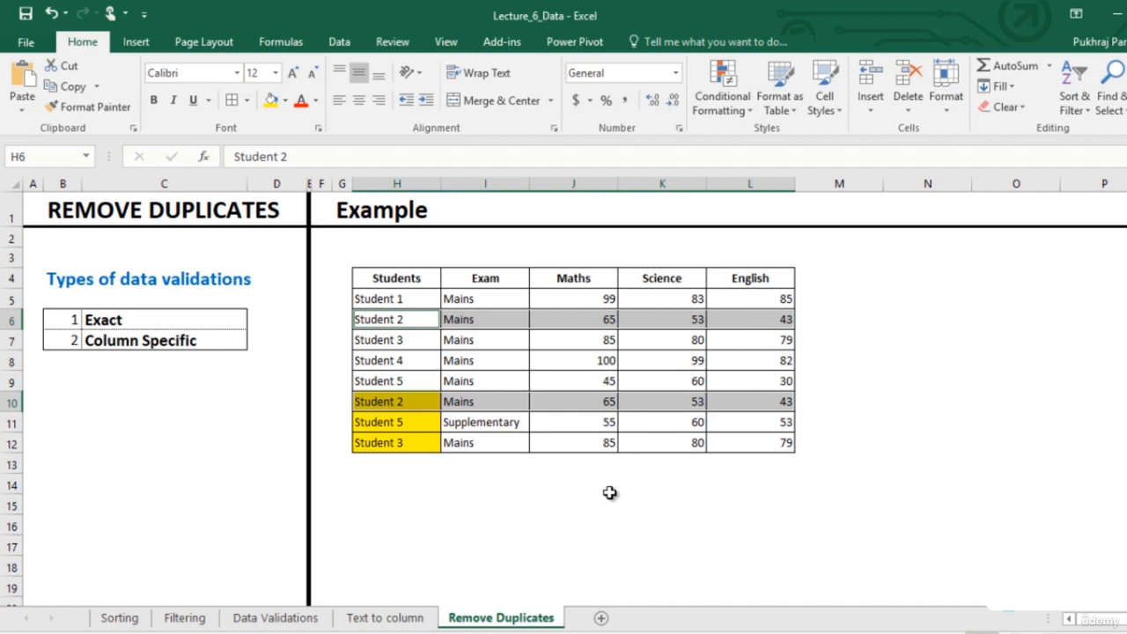
{"action": "mouse_move", "coordinate": [566, 482]}
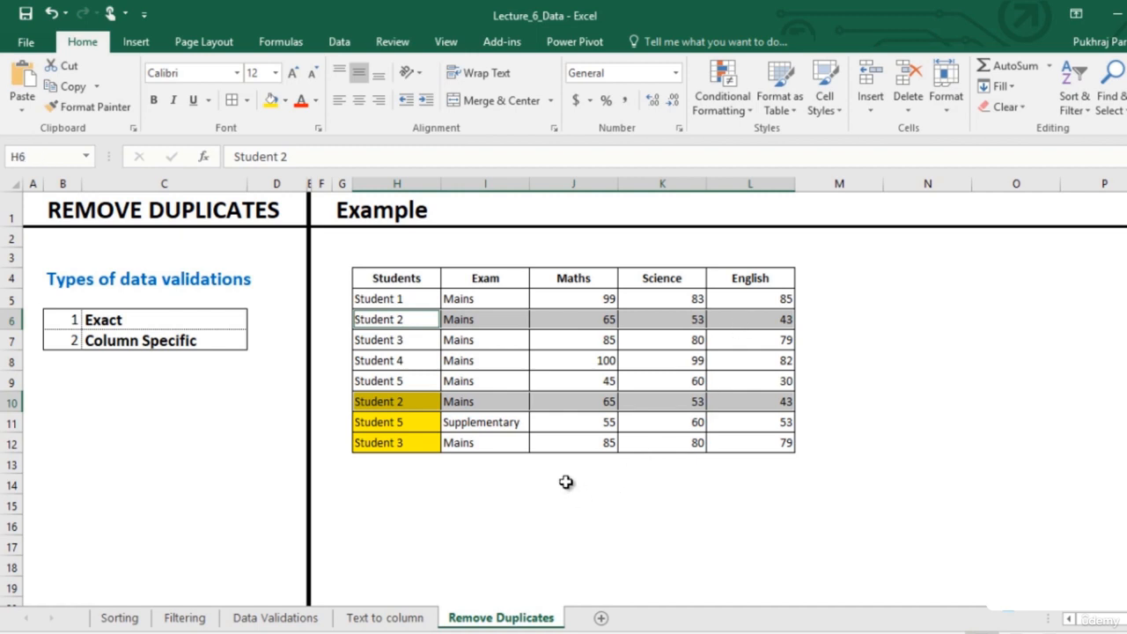
{"action": "mouse_move", "coordinate": [428, 443]}
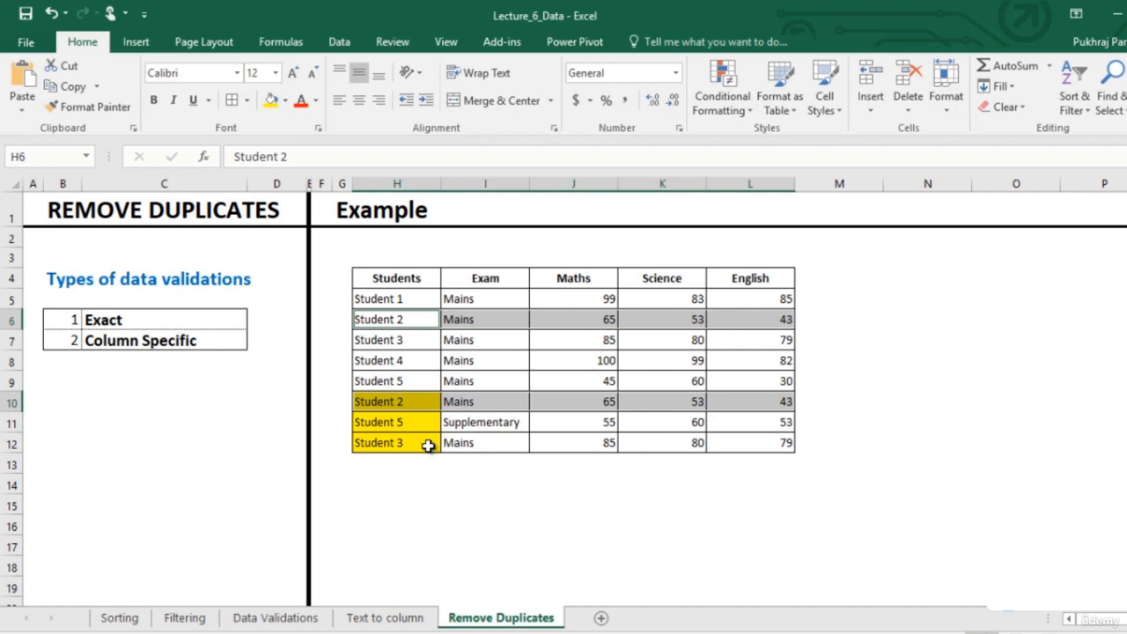
Step: Select the whole student table and bring up Remove Duplicates with all five columns checked
{"action": "left_click", "coordinate": [396, 442]}
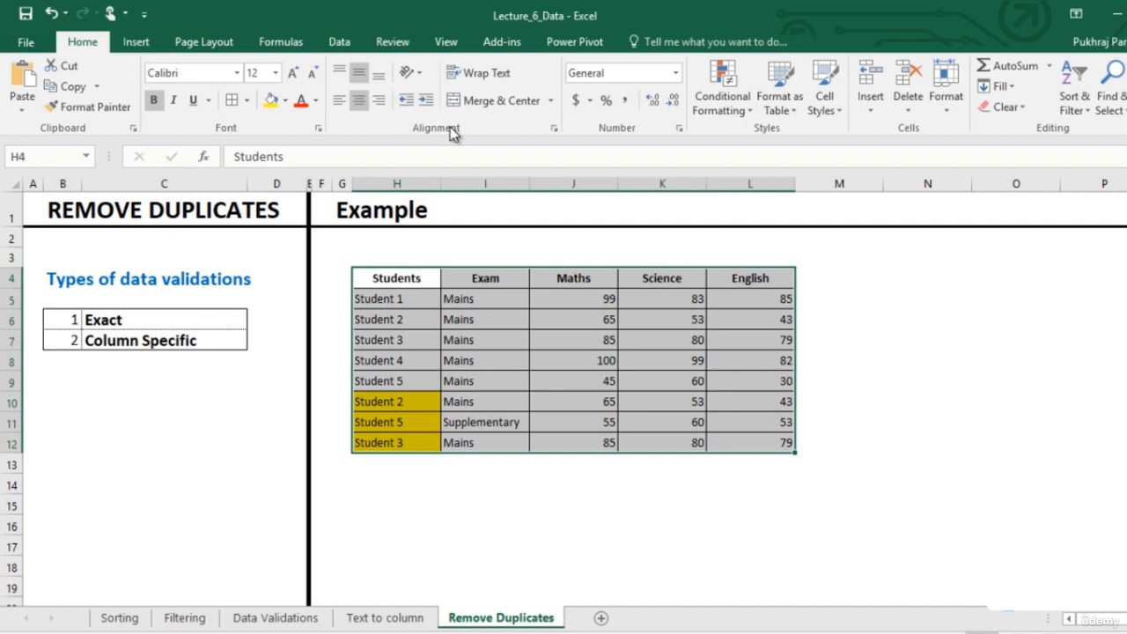
{"action": "left_click", "coordinate": [339, 41]}
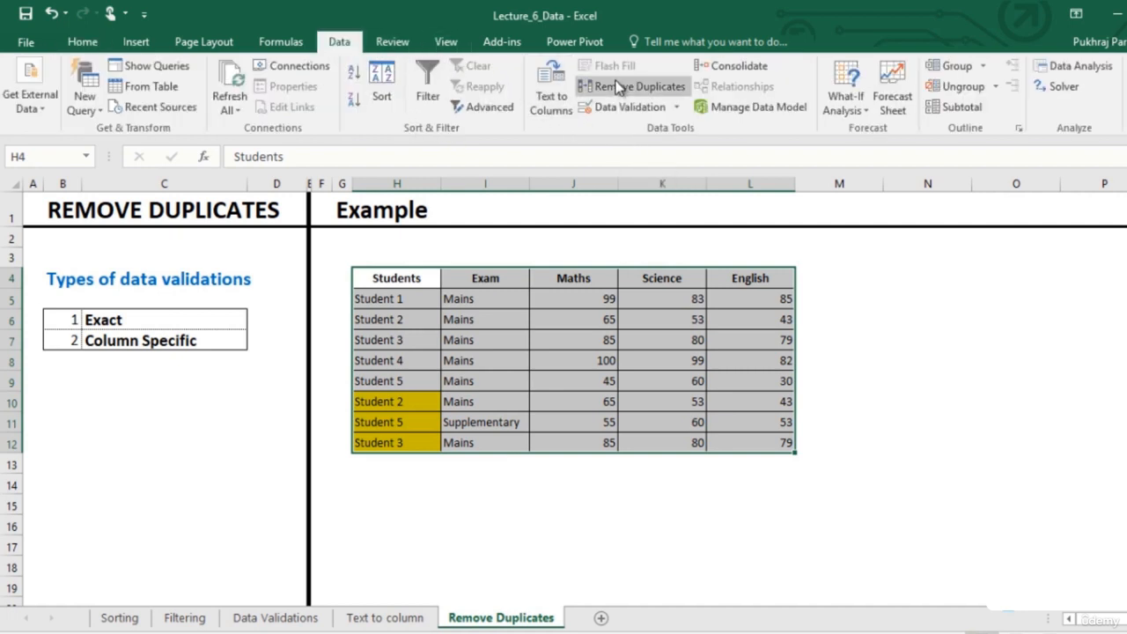
{"action": "left_click", "coordinate": [632, 85]}
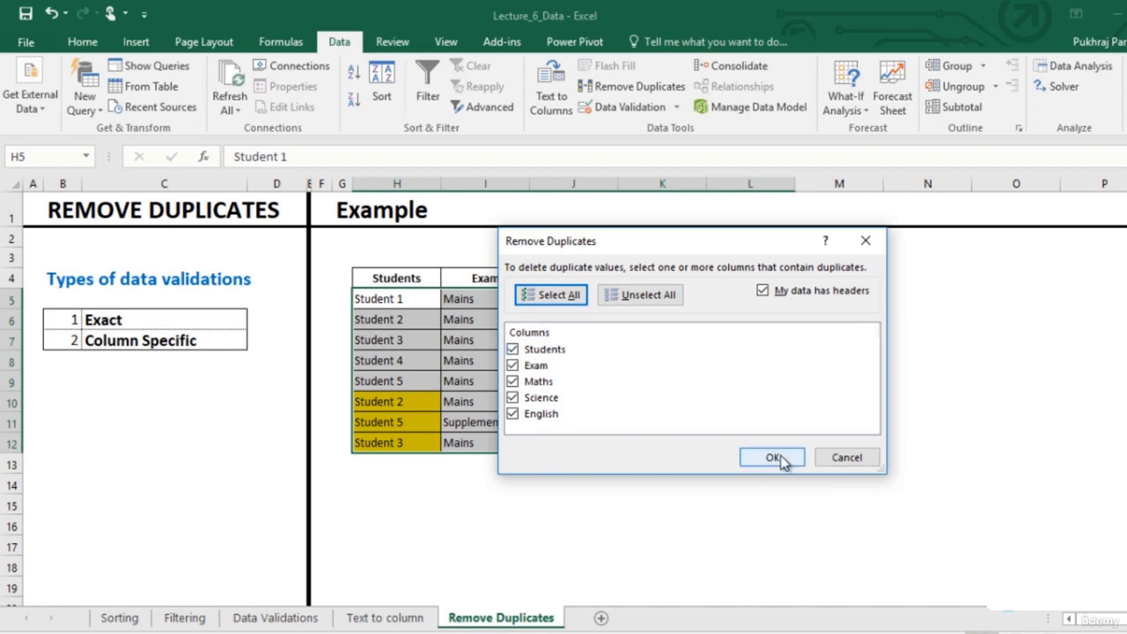
{"action": "mouse_move", "coordinate": [810, 290]}
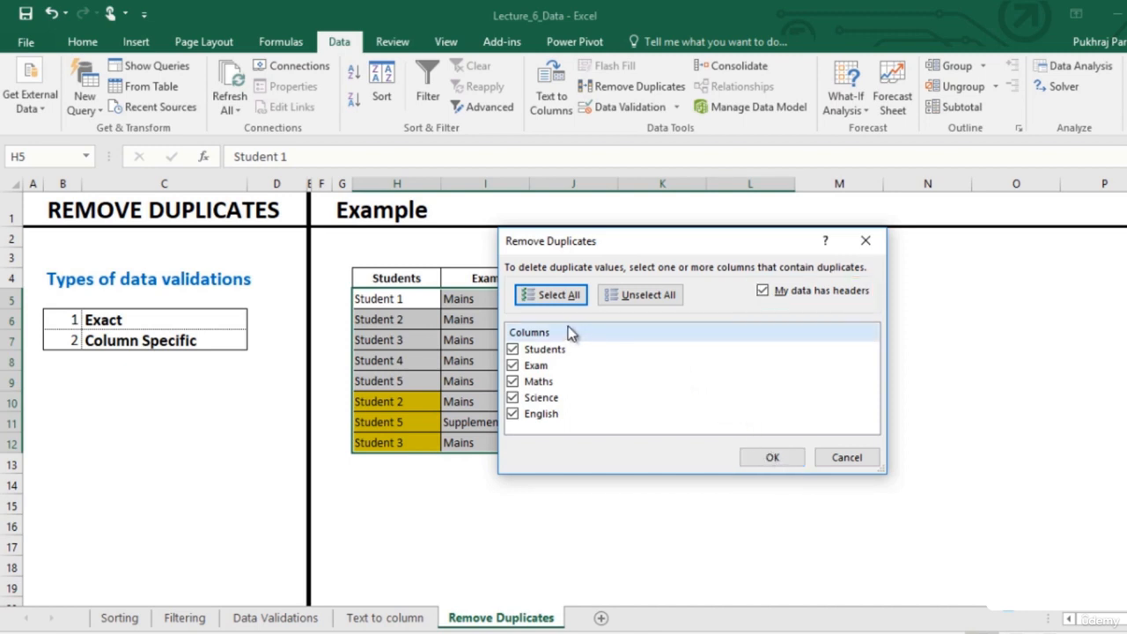
{"action": "mouse_move", "coordinate": [689, 273]}
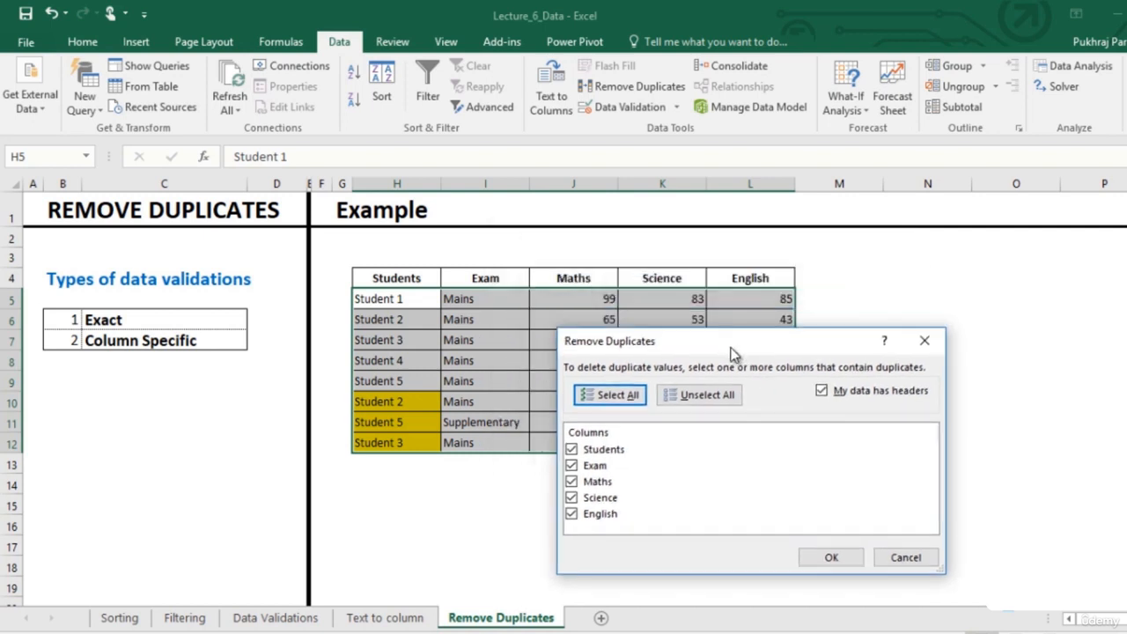
{"action": "mouse_move", "coordinate": [735, 359]}
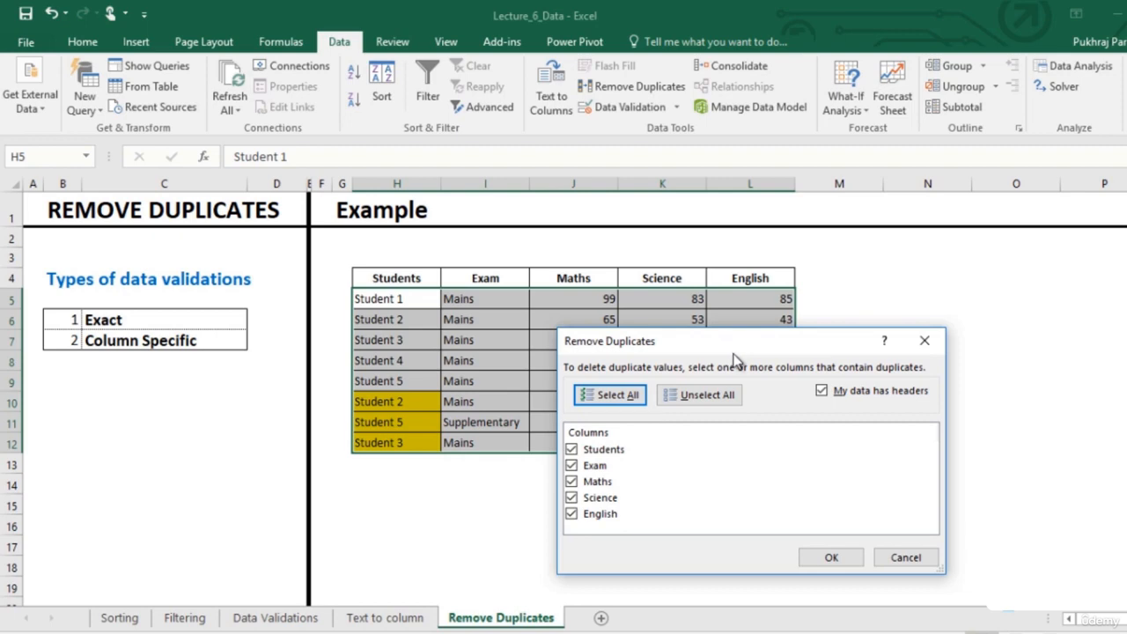
{"action": "mouse_move", "coordinate": [753, 391]}
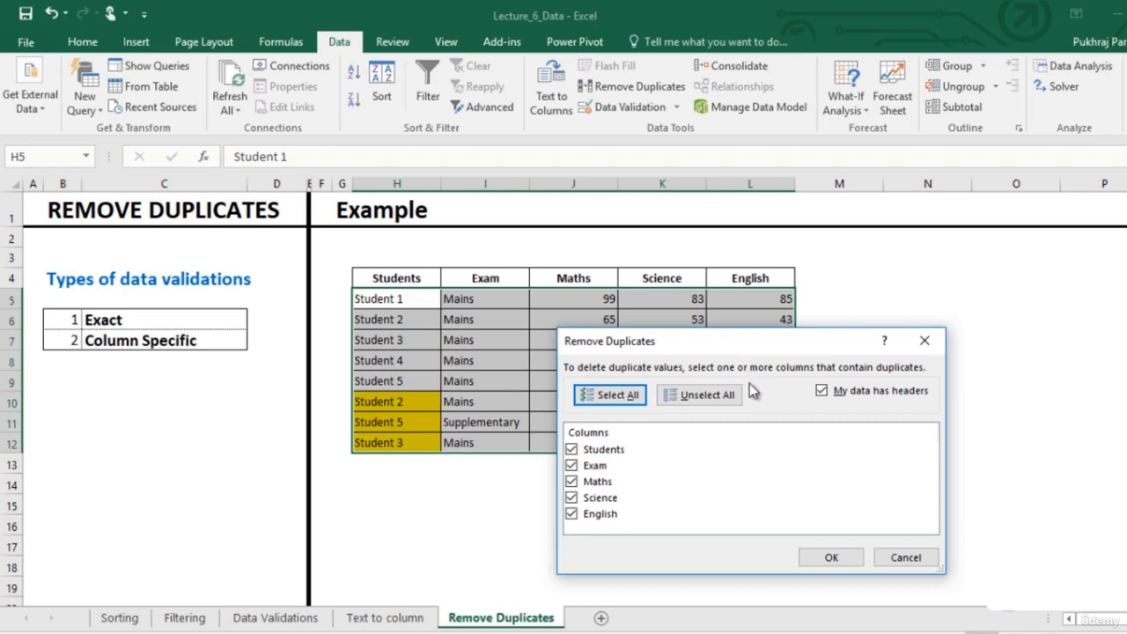
{"action": "mouse_move", "coordinate": [831, 556]}
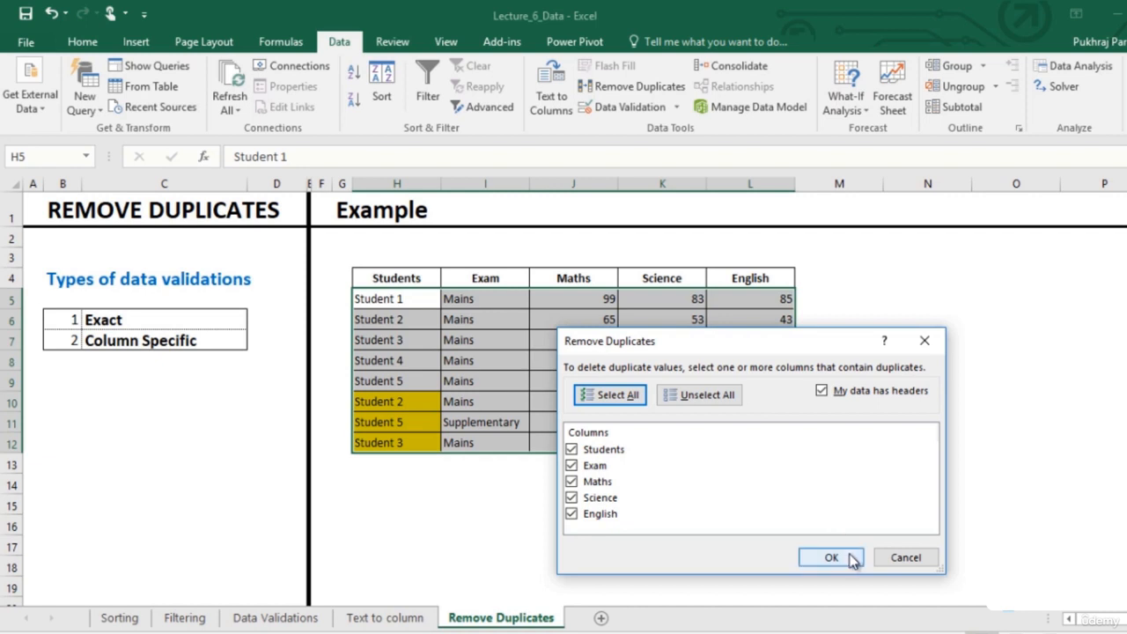
{"action": "mouse_move", "coordinate": [835, 559]}
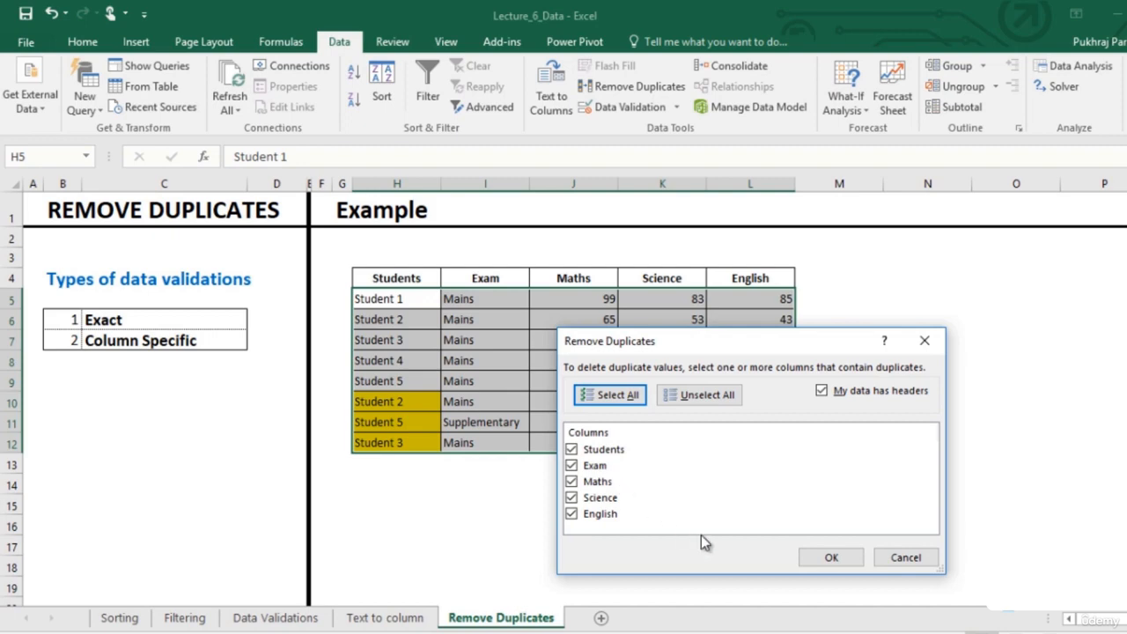
Step: Remove the two exact duplicate rows leaving six students, then select both Student 5 rows
{"action": "left_click", "coordinate": [830, 556]}
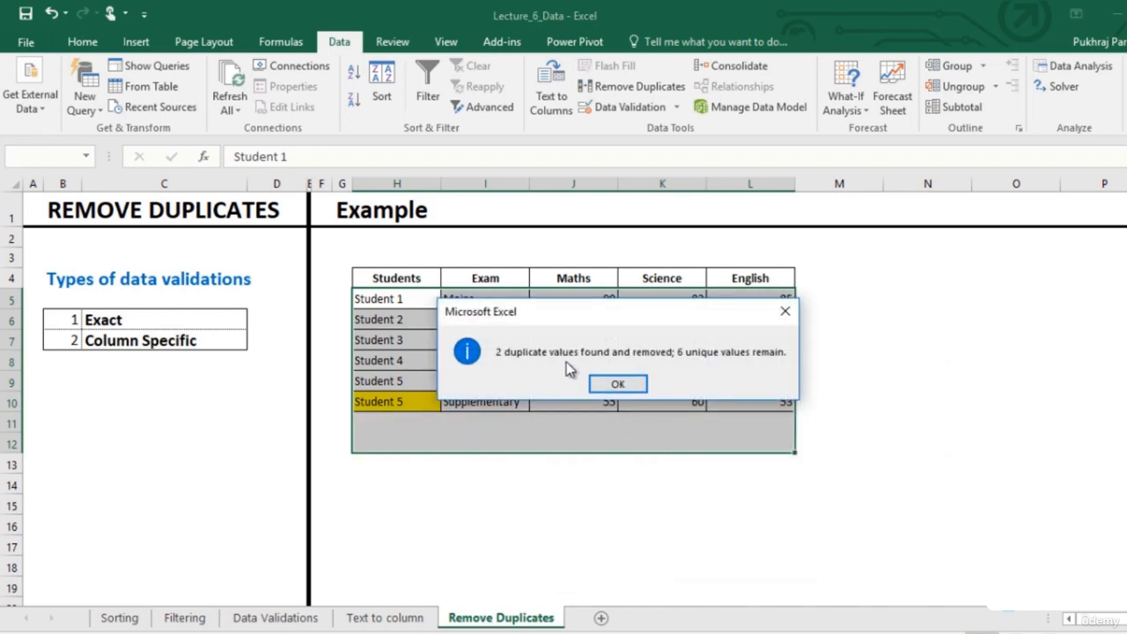
{"action": "mouse_move", "coordinate": [589, 373]}
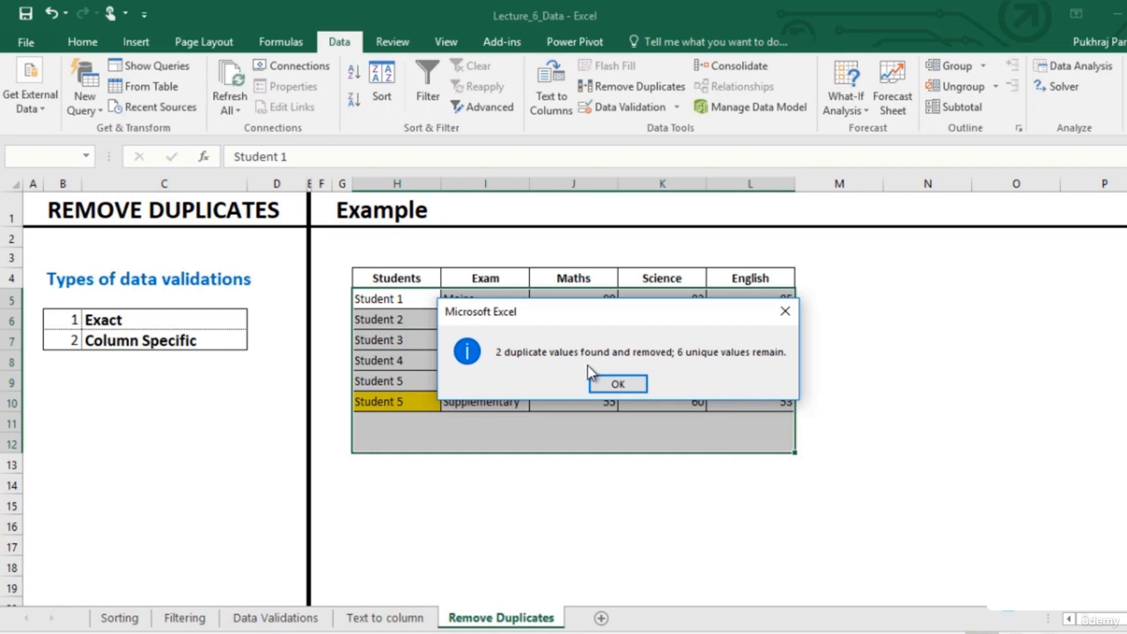
{"action": "left_click", "coordinate": [616, 383]}
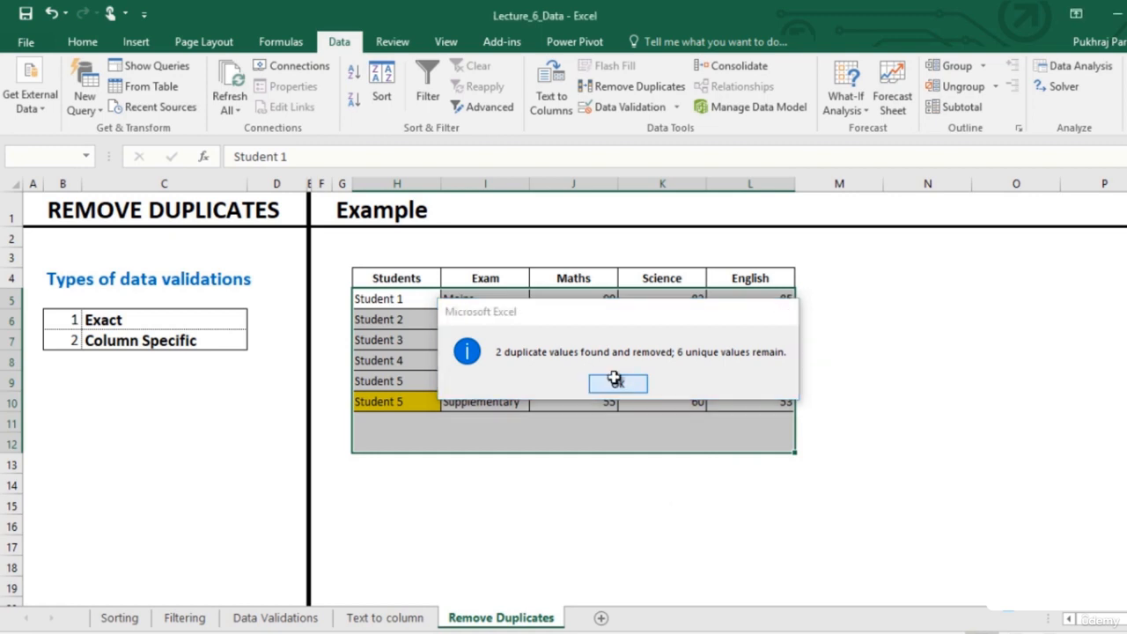
{"action": "left_click", "coordinate": [617, 382]}
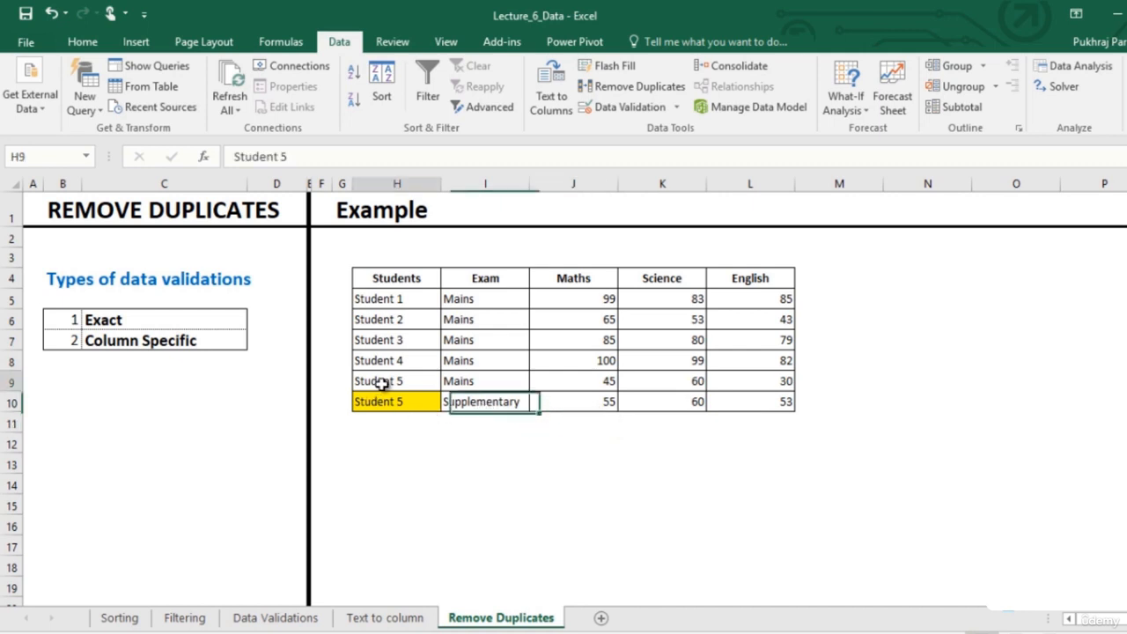
{"action": "left_click_drag", "start_coordinate": [394, 380], "coordinate": [751, 401]}
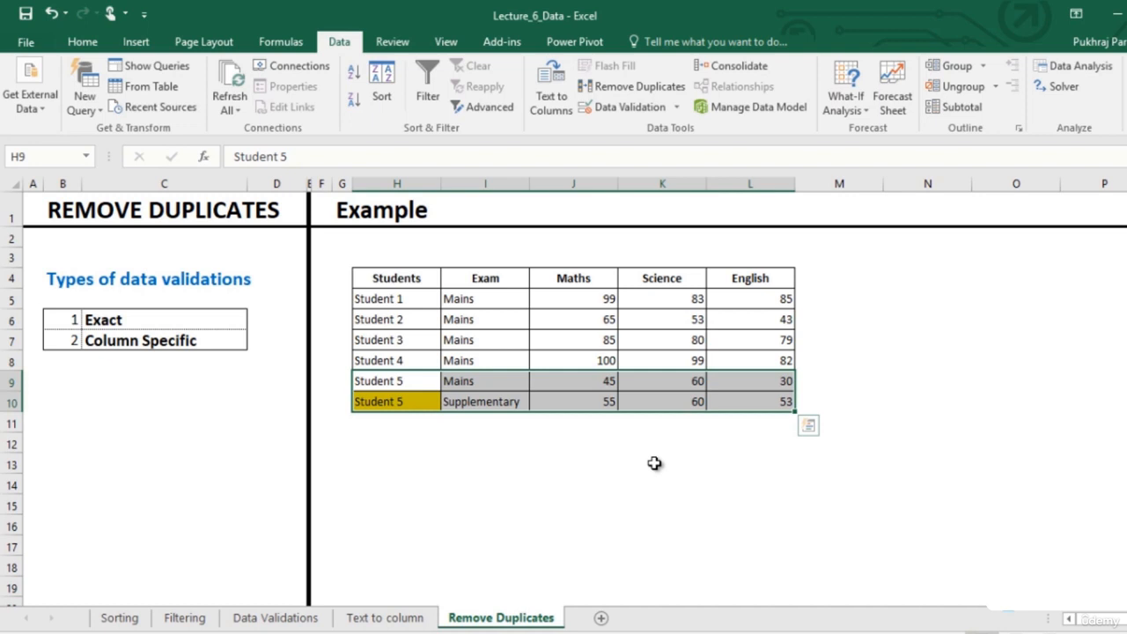
Step: Sort the six-student table by the English column, largest to smallest, via Data > Sort
{"action": "left_click", "coordinate": [750, 401]}
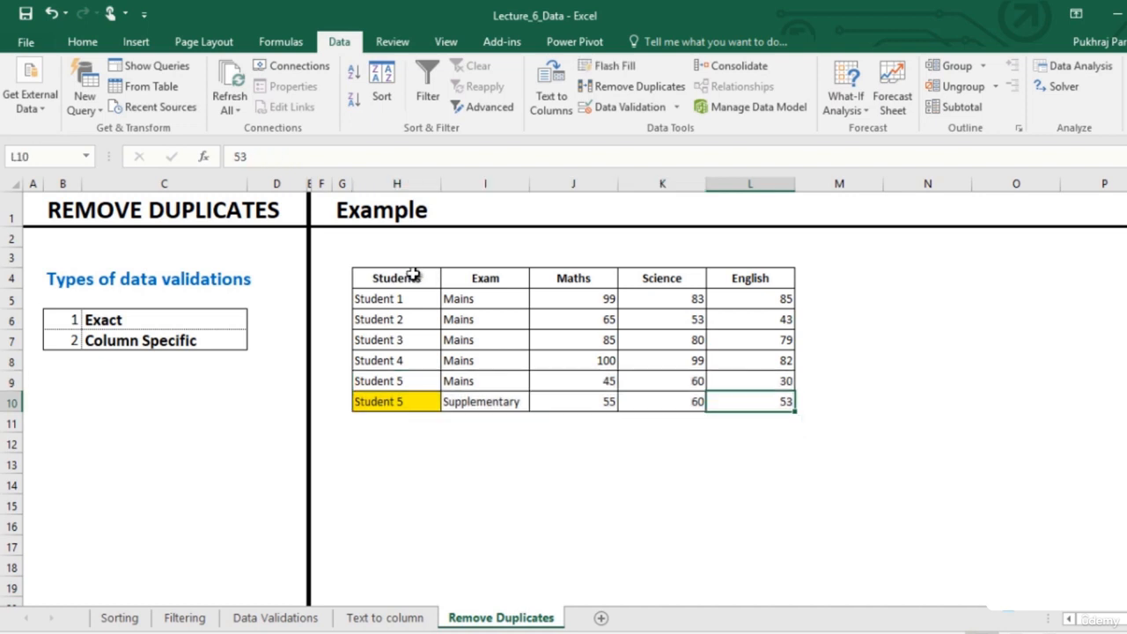
{"action": "left_click", "coordinate": [395, 278]}
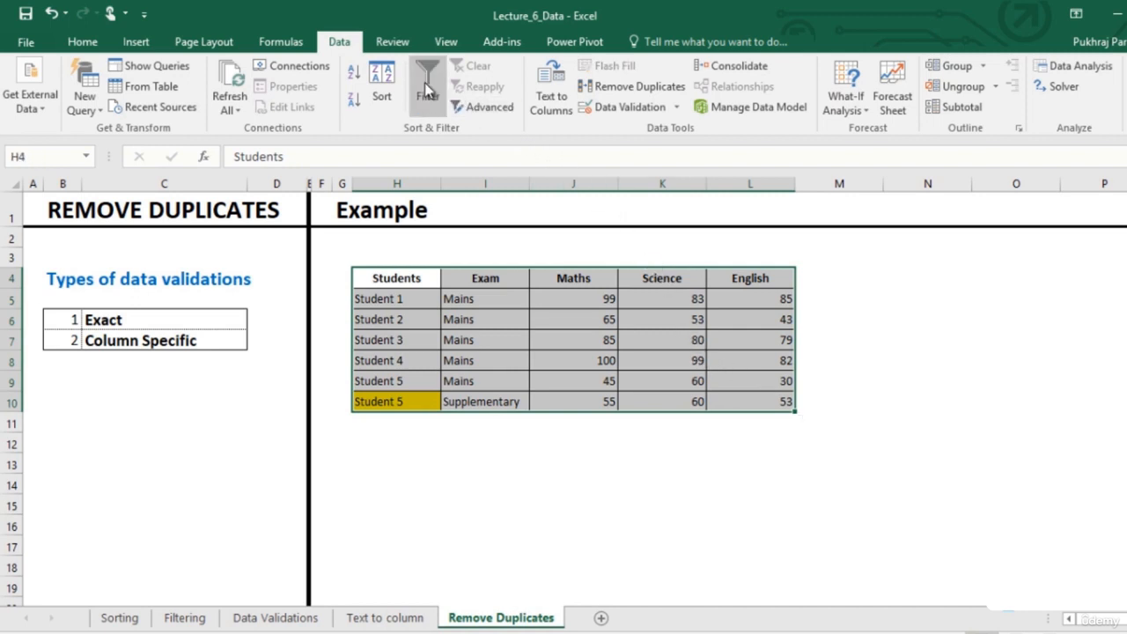
{"action": "mouse_move", "coordinate": [353, 75]}
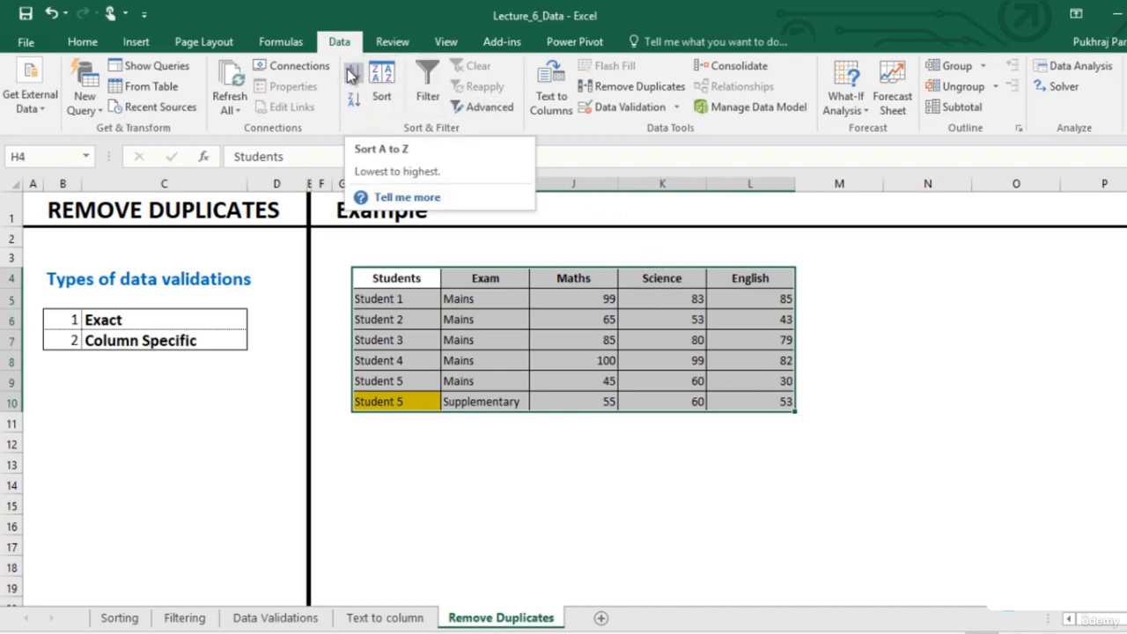
{"action": "left_click", "coordinate": [382, 83]}
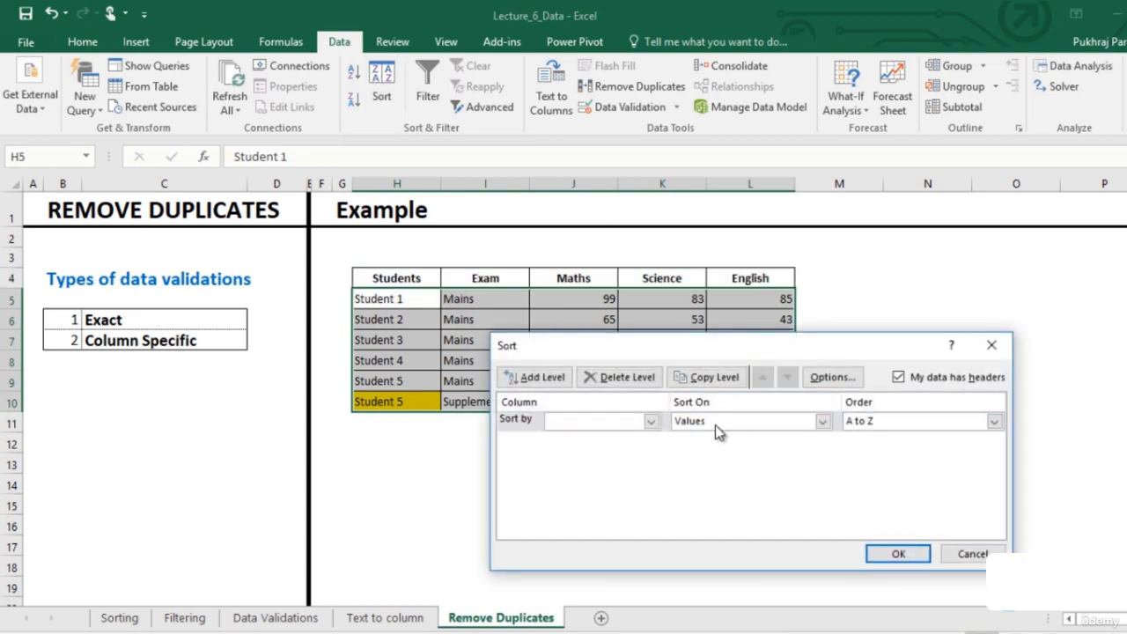
{"action": "left_click", "coordinate": [650, 420]}
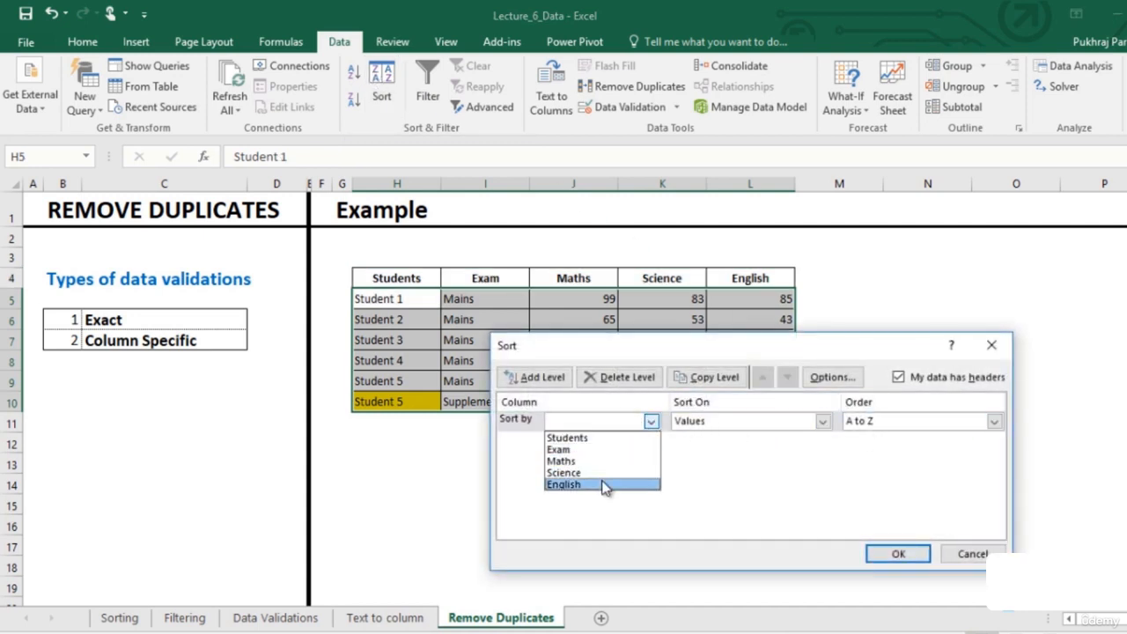
{"action": "left_click", "coordinate": [994, 421]}
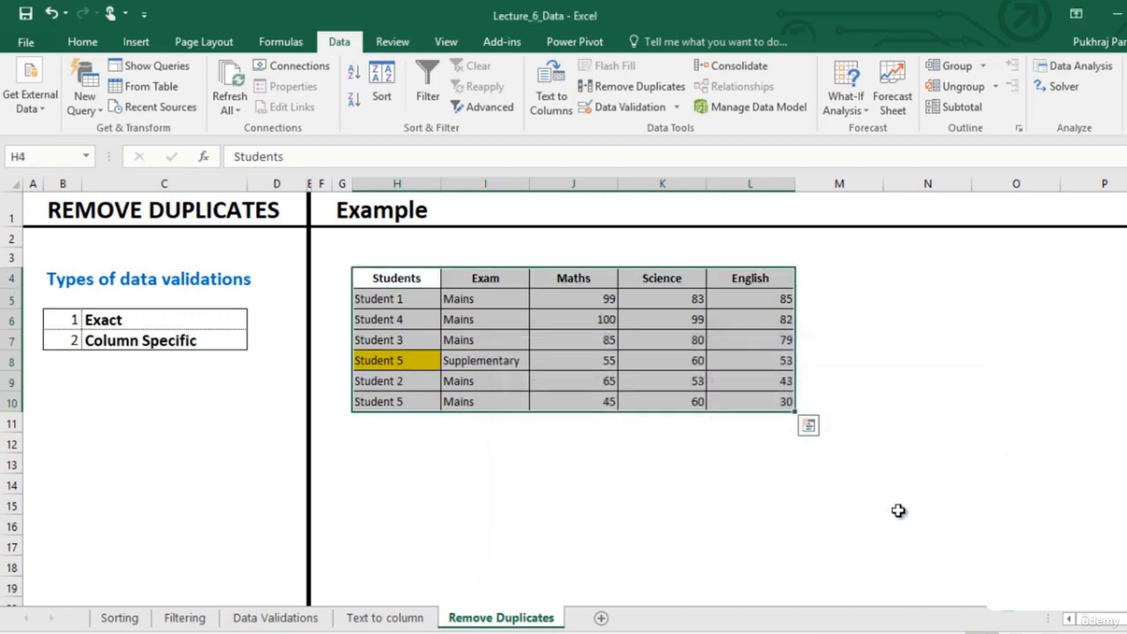
{"action": "left_click", "coordinate": [661, 424]}
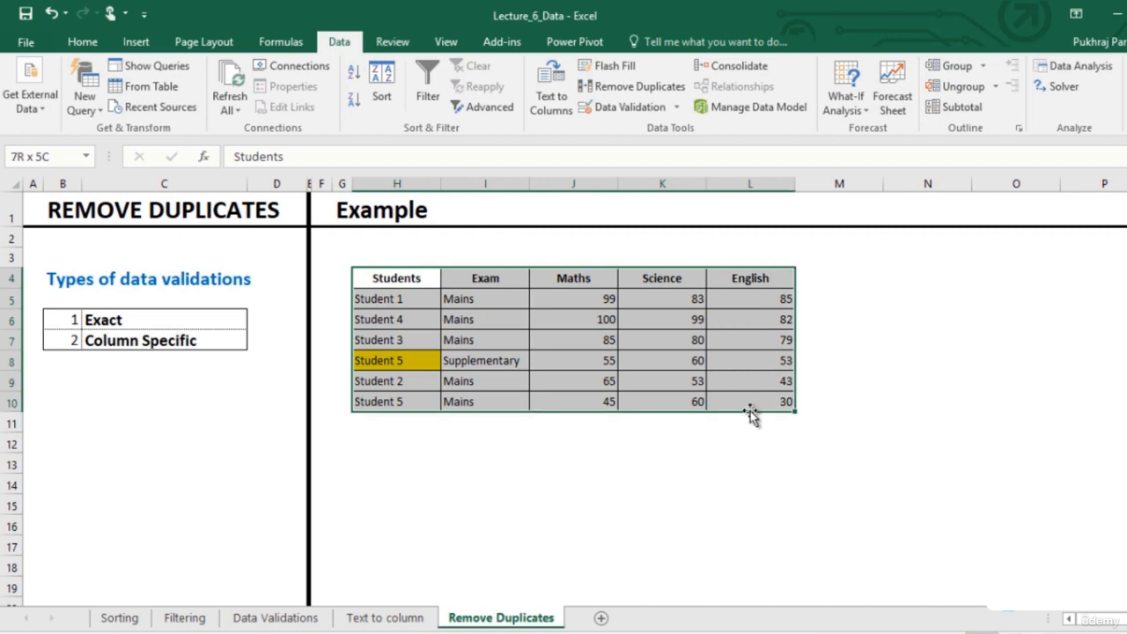
Step: Remove duplicates by the Students column only, dropping Student 5's lower-English Mains row
{"action": "left_click", "coordinate": [637, 86]}
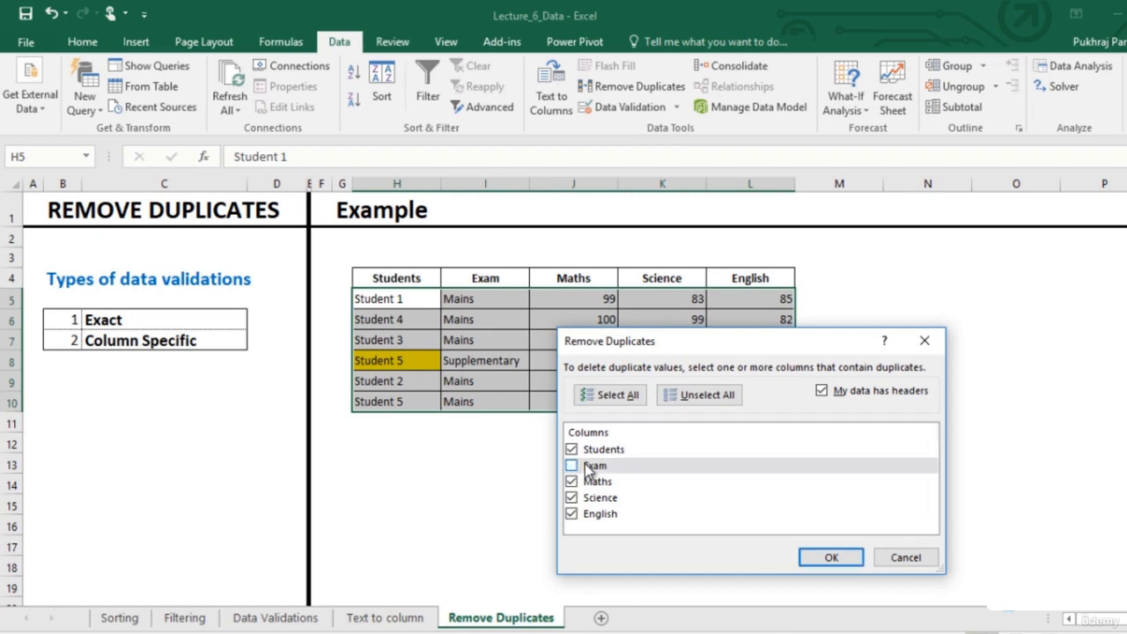
{"action": "left_click", "coordinate": [698, 394]}
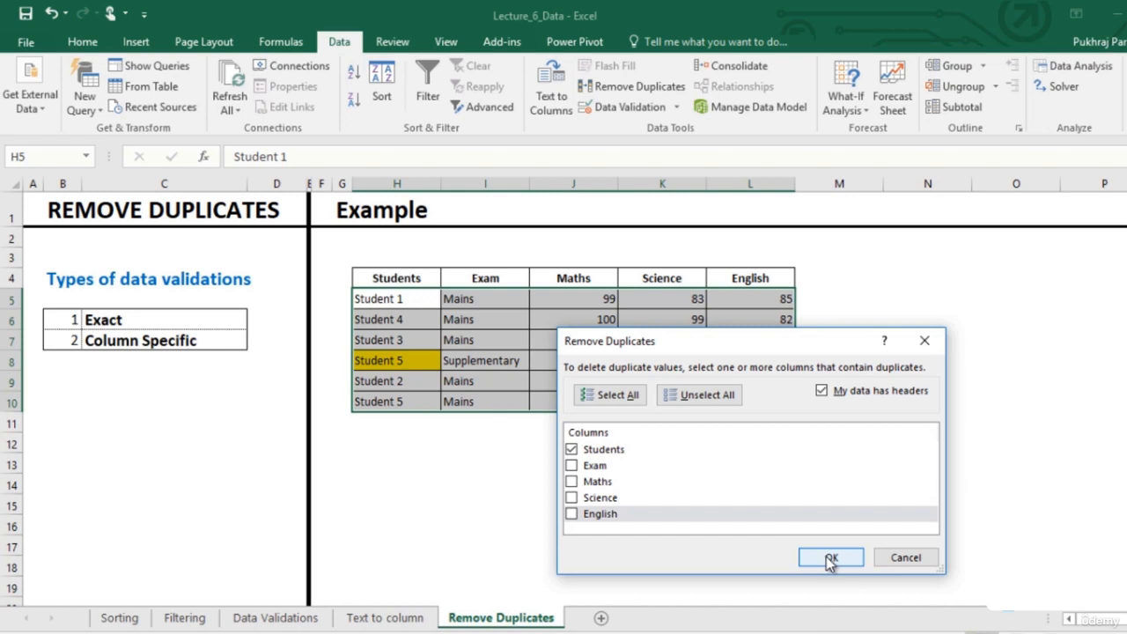
{"action": "left_click", "coordinate": [830, 556]}
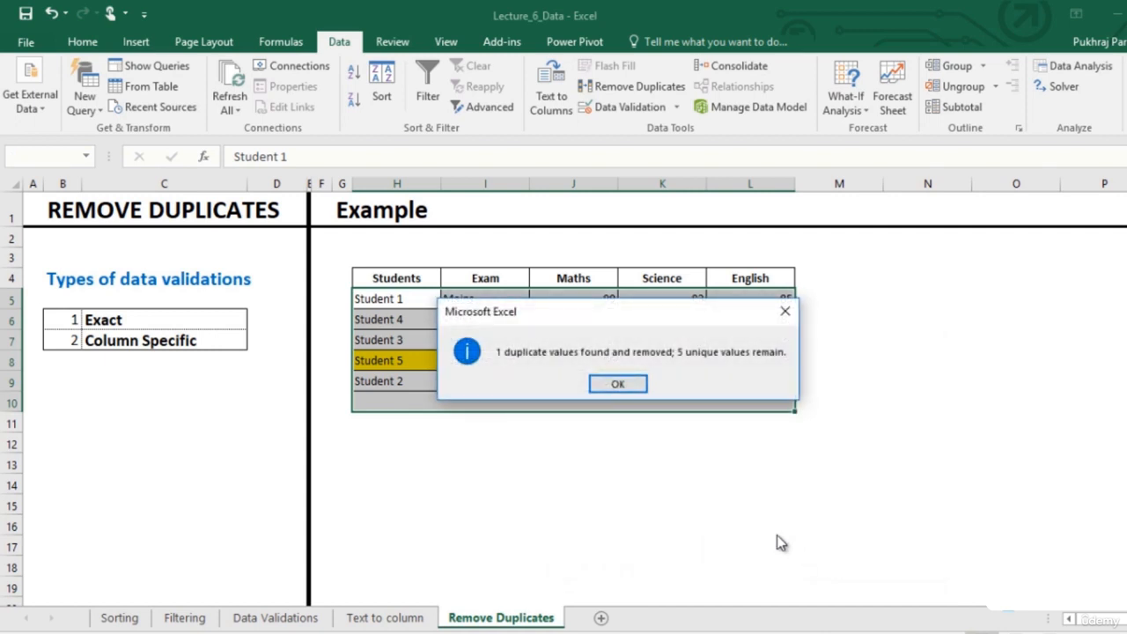
{"action": "mouse_move", "coordinate": [685, 368]}
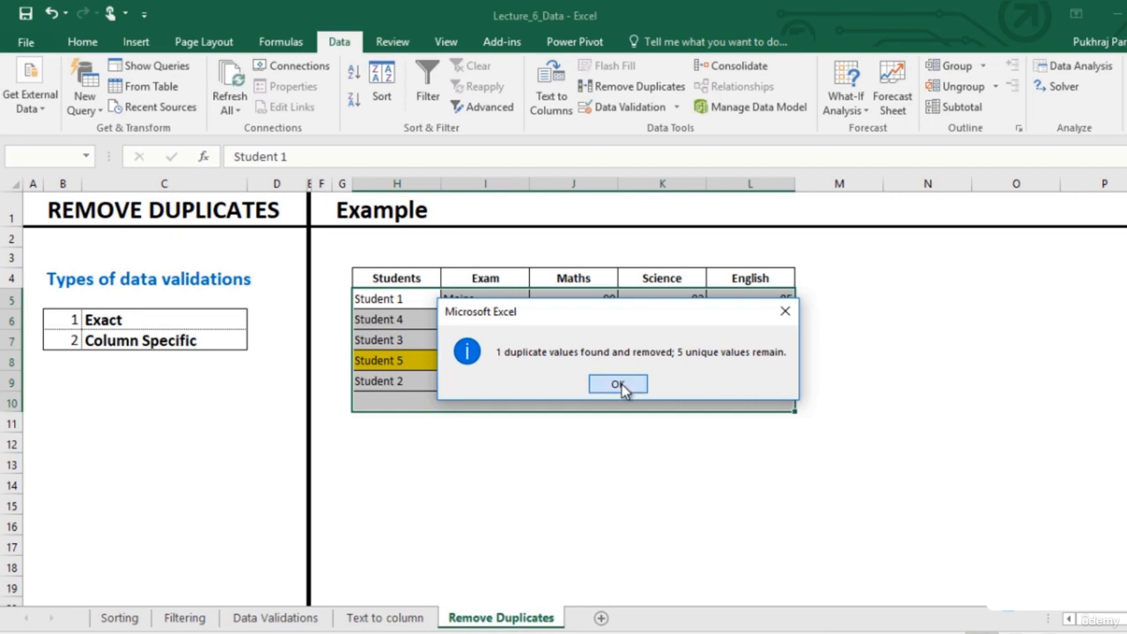
{"action": "left_click", "coordinate": [617, 383]}
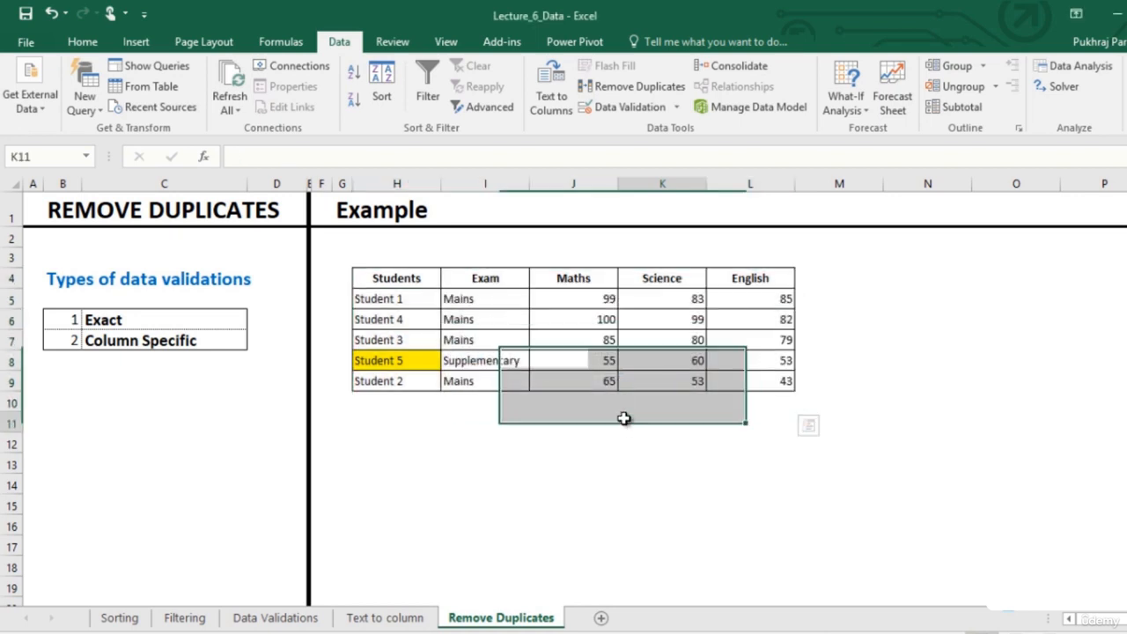
{"action": "left_click", "coordinate": [662, 421]}
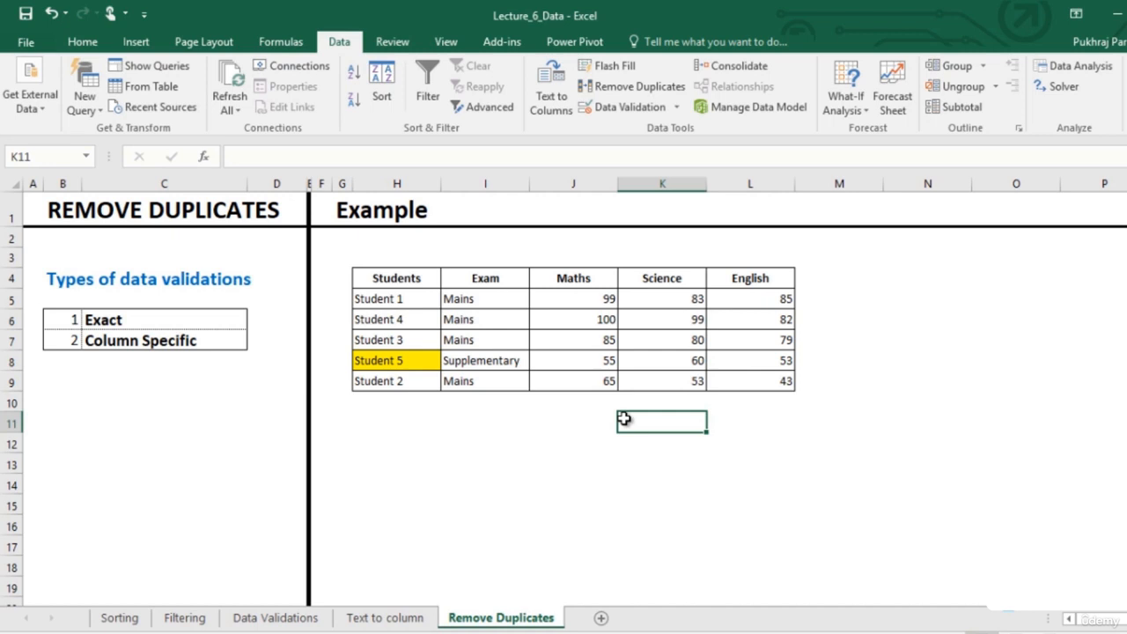